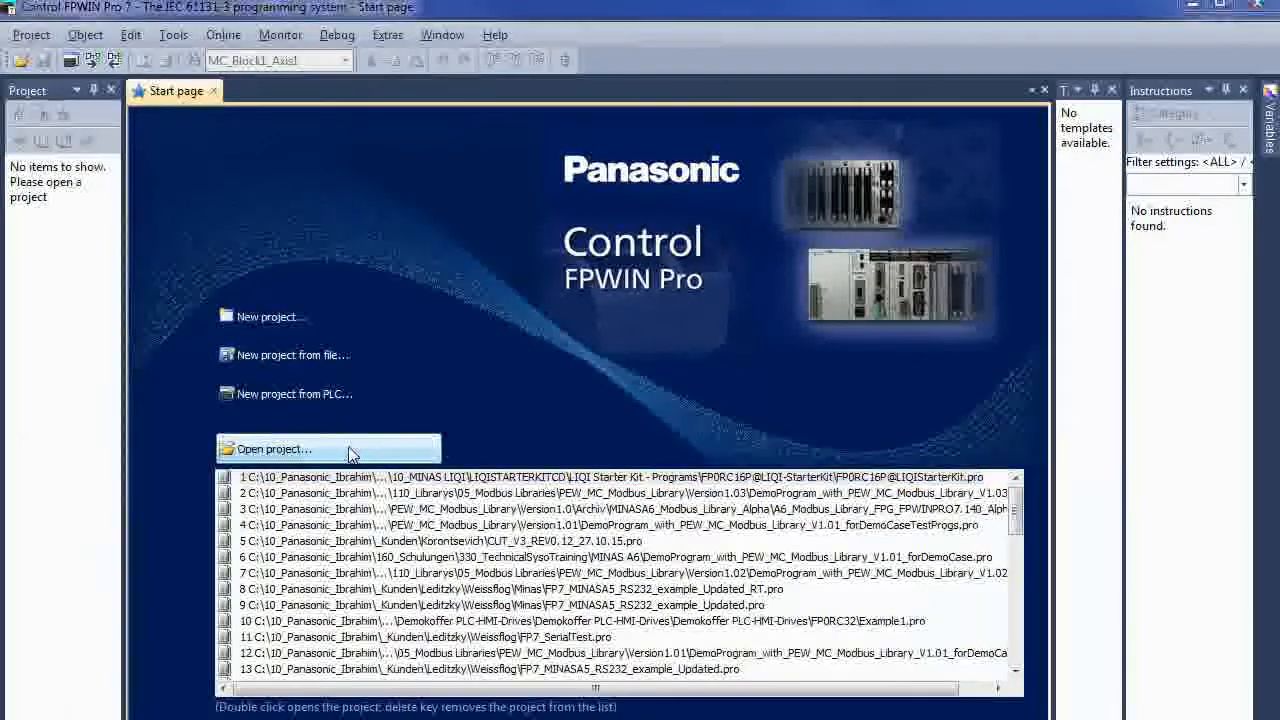
Browse to the FP0RC16P@LIQI-StarterKit folder and open its project file
click(280, 448)
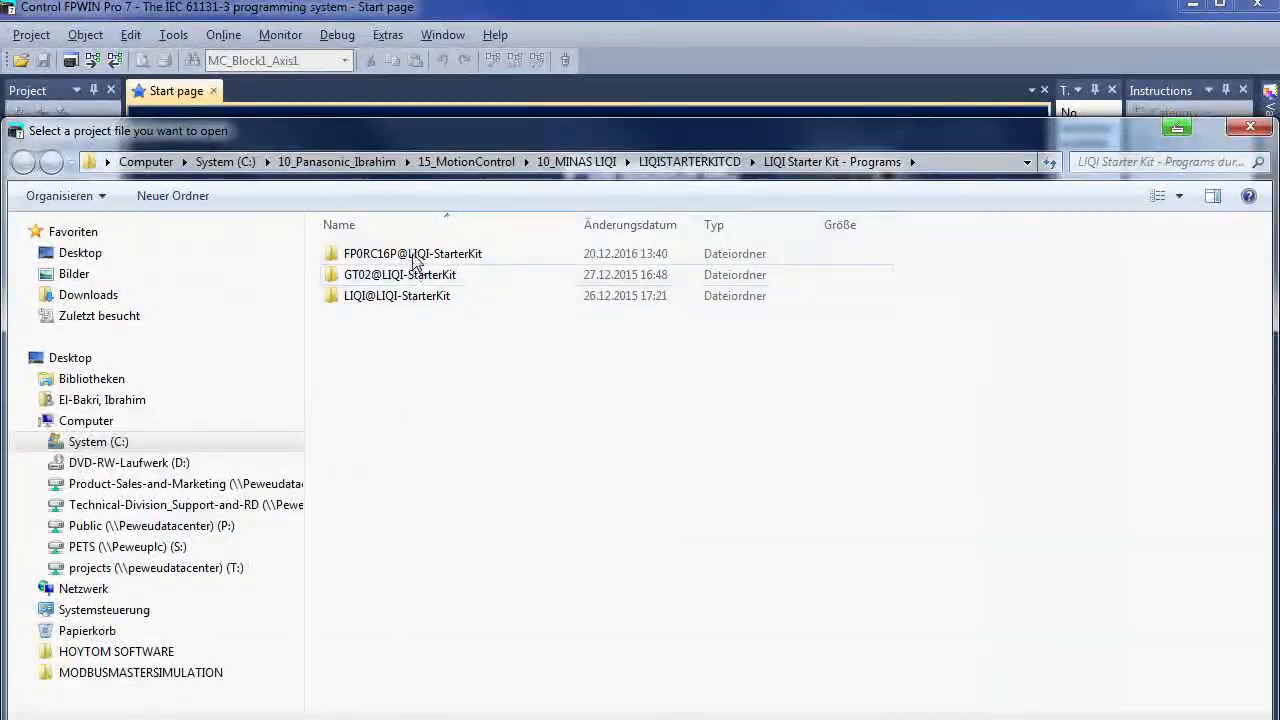
double_click(412, 252)
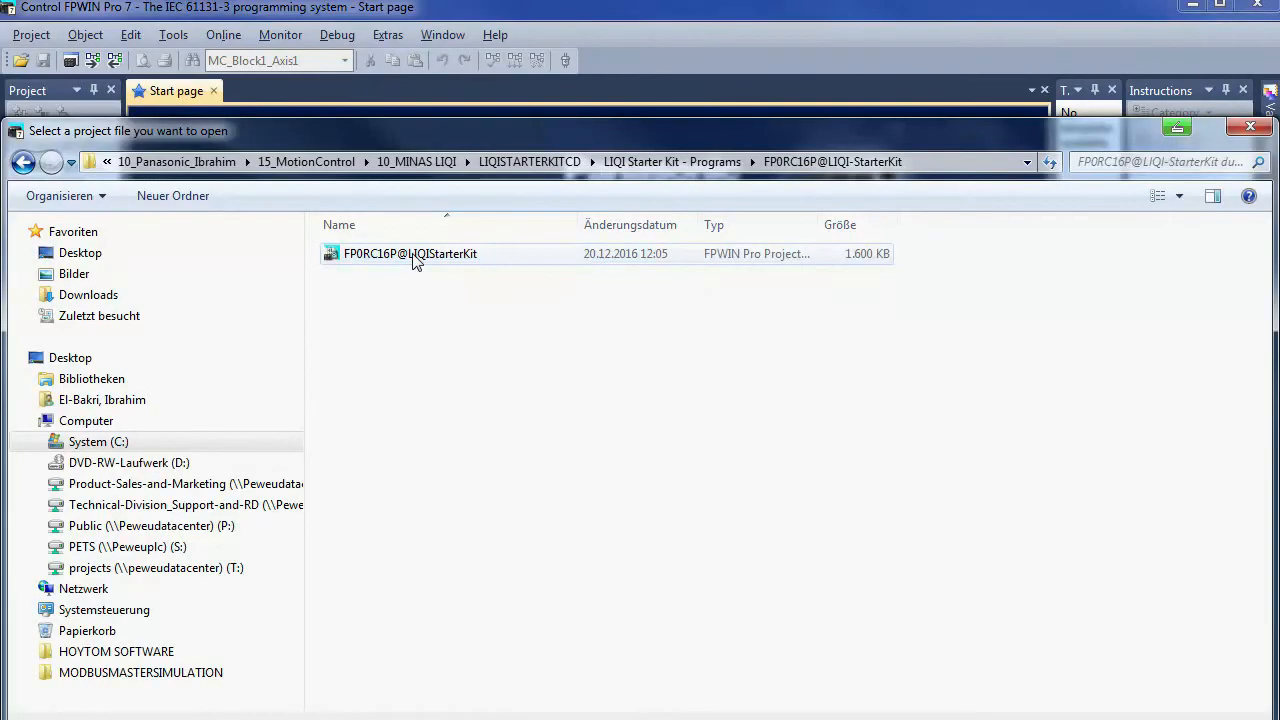
double_click(410, 252)
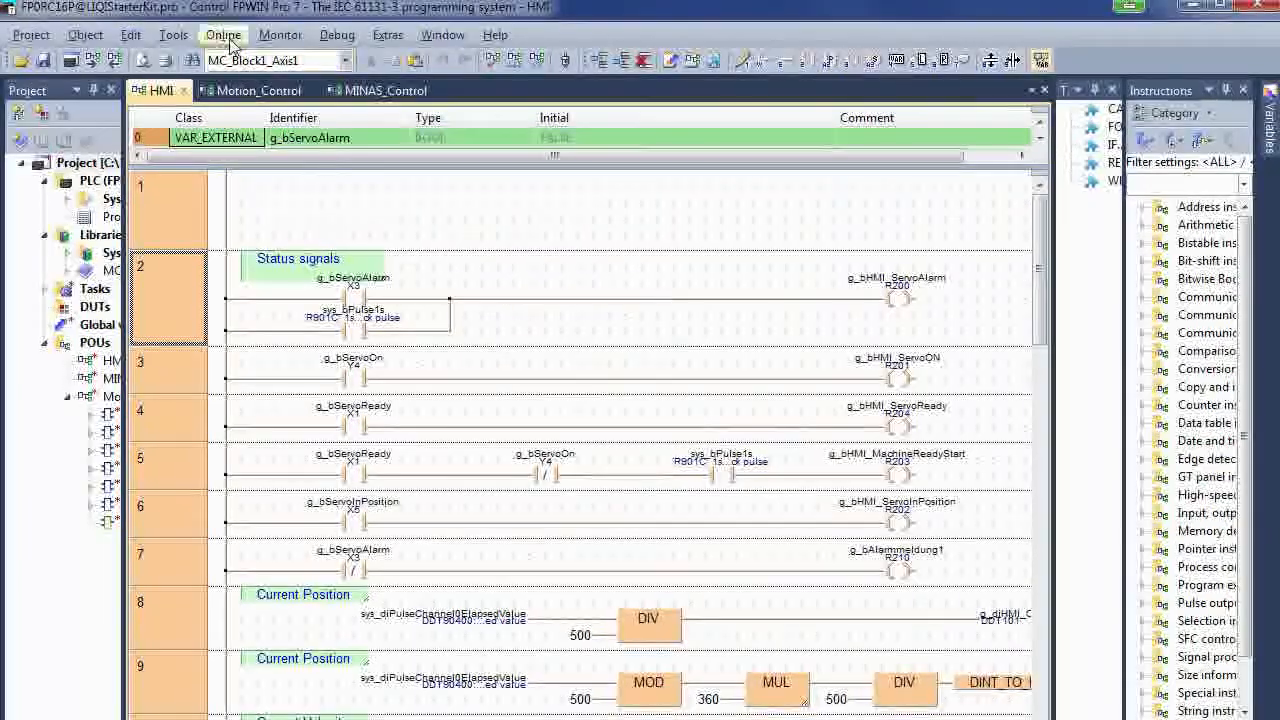
click(224, 34)
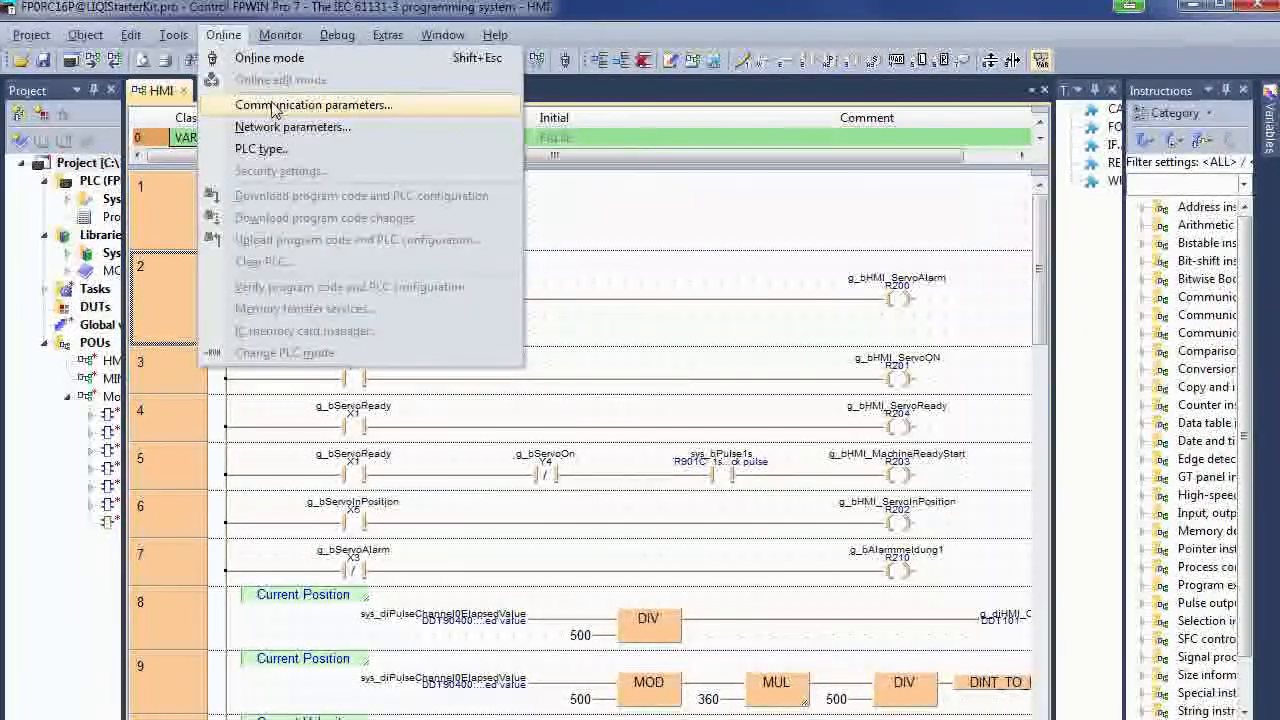
click(312, 104)
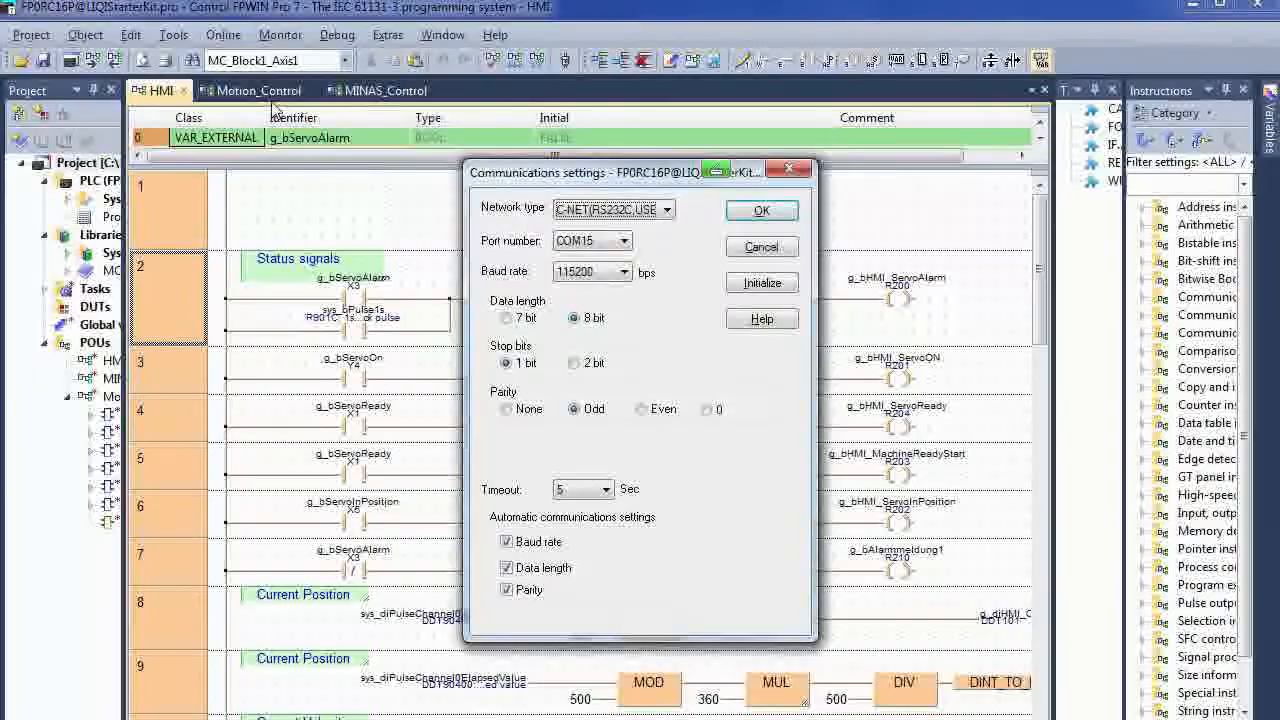
mouse_move(930, 292)
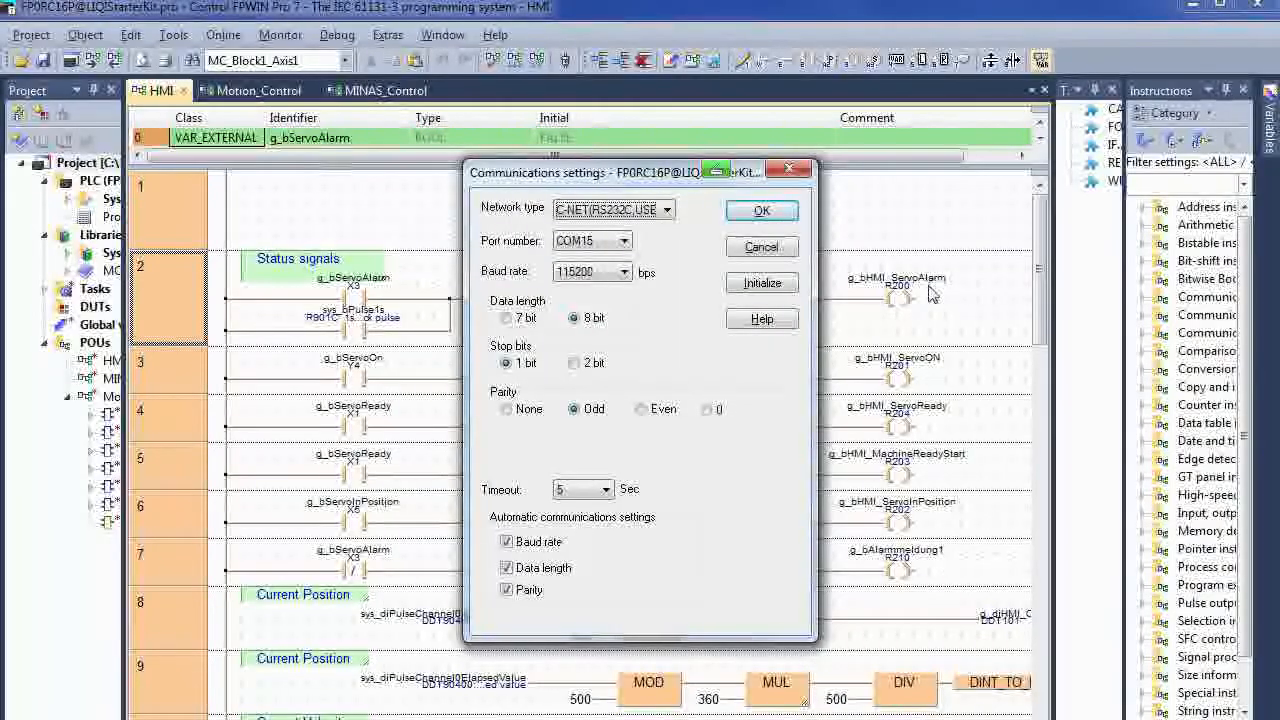
click(666, 210)
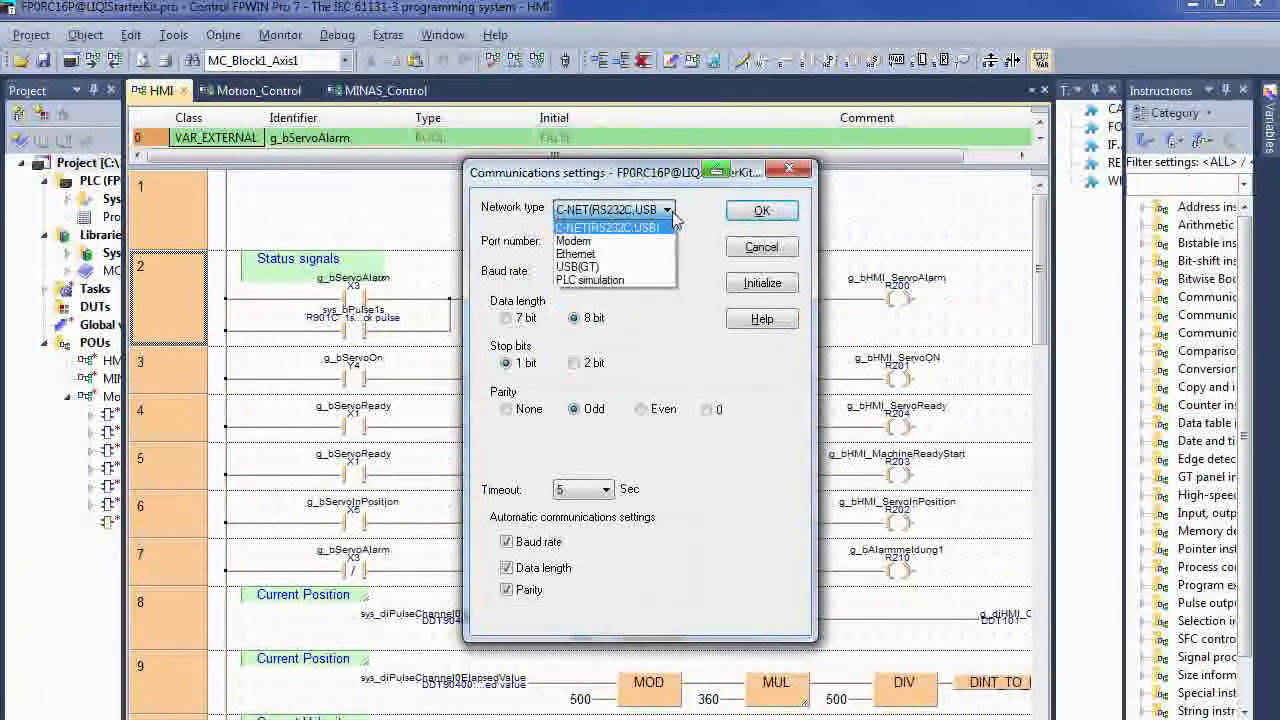
click(612, 226)
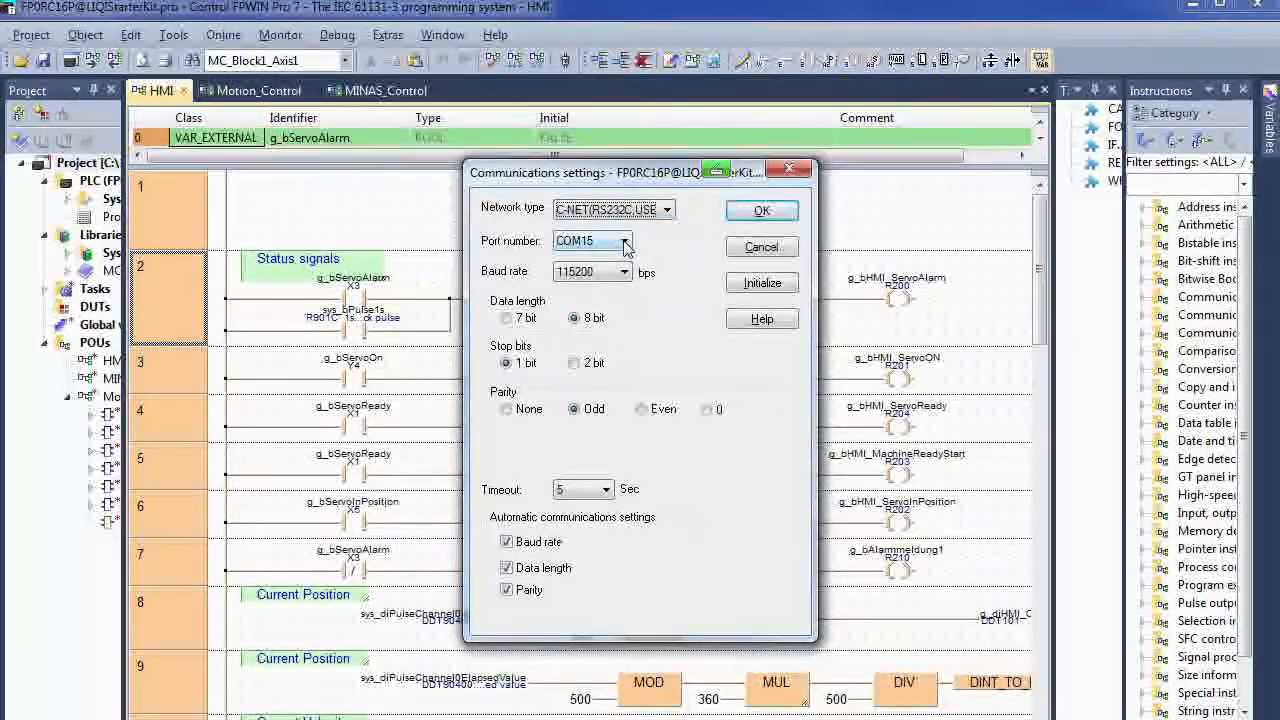
click(628, 240)
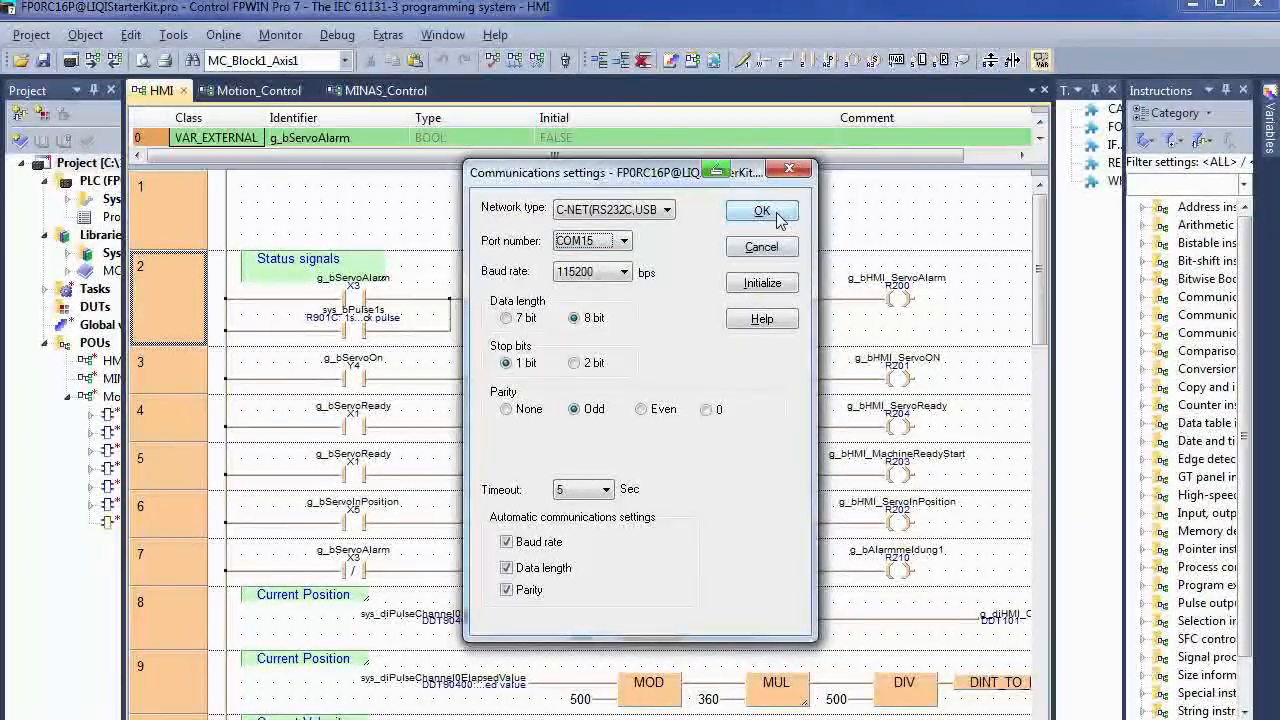
click(760, 210)
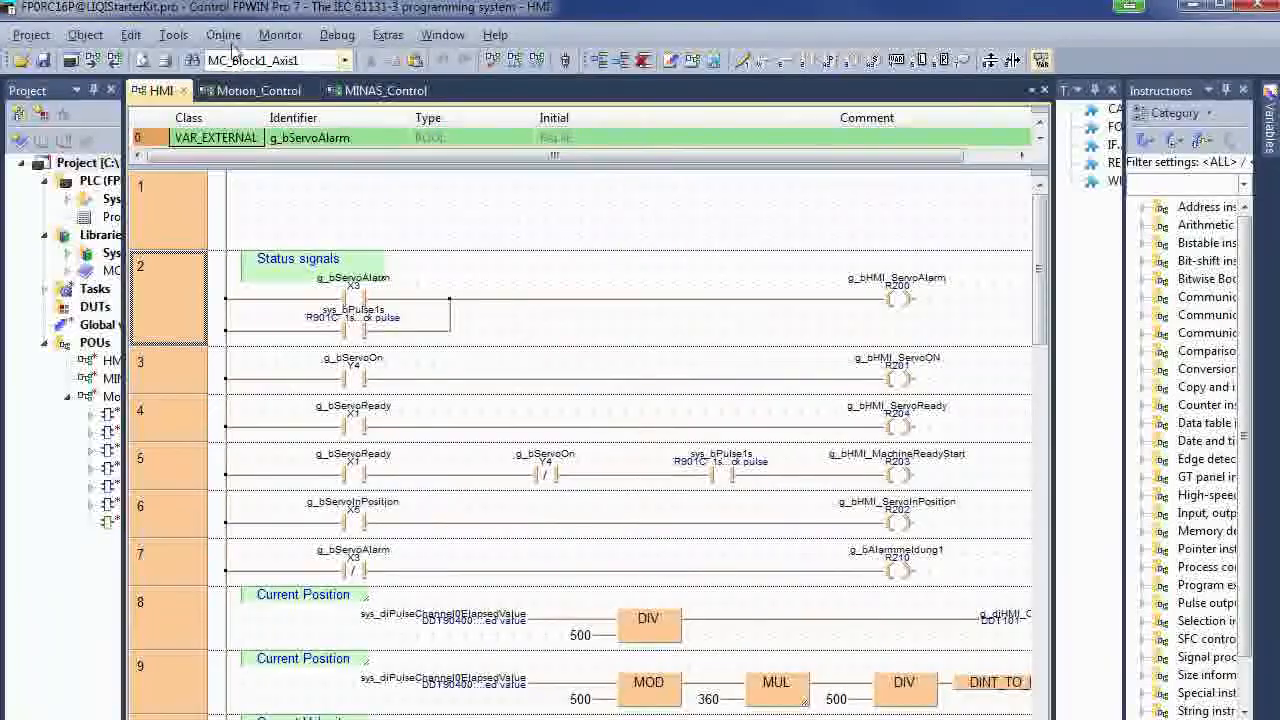
Connect to the PLC, accept the FP0R 16k type change, and run Compile all
click(224, 34)
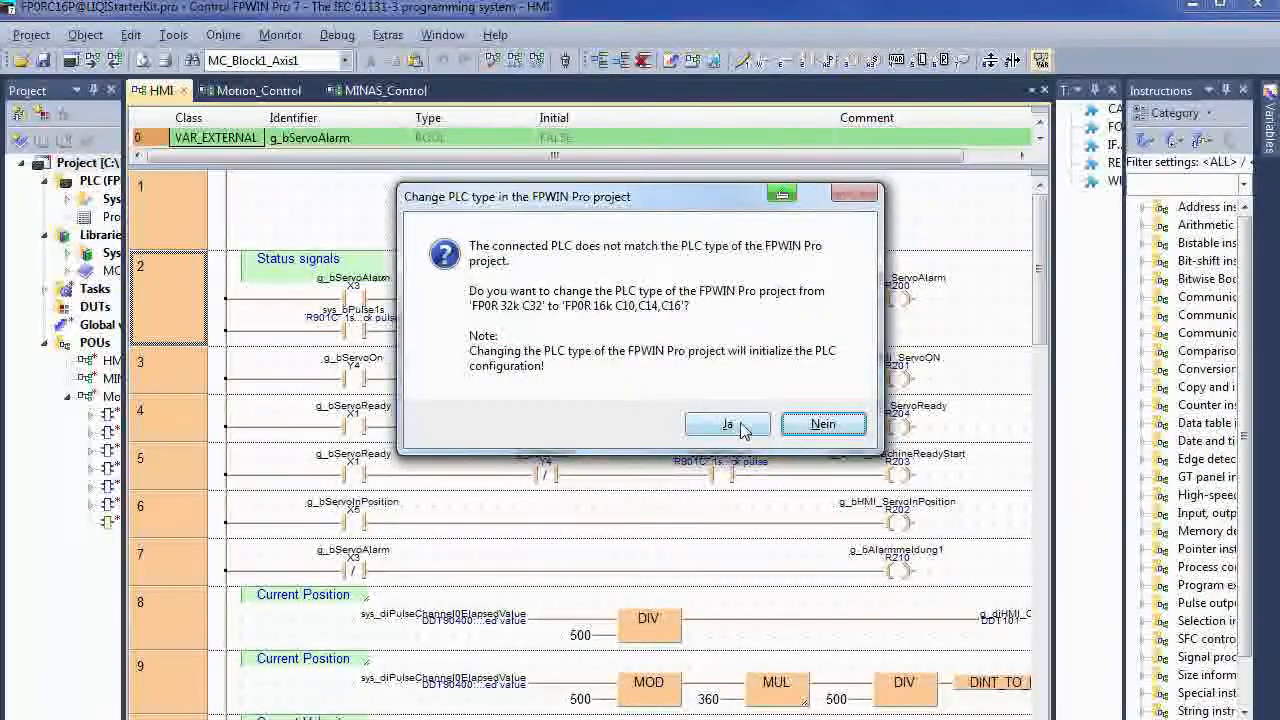
click(728, 424)
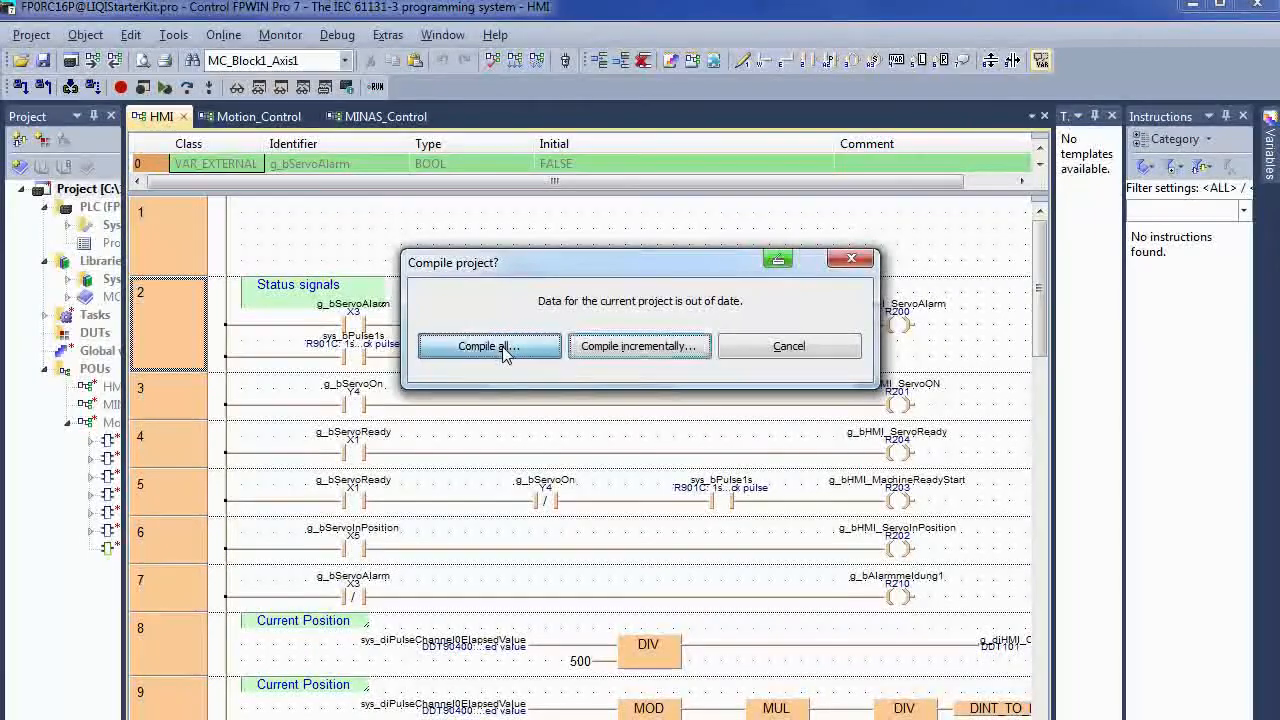
click(488, 344)
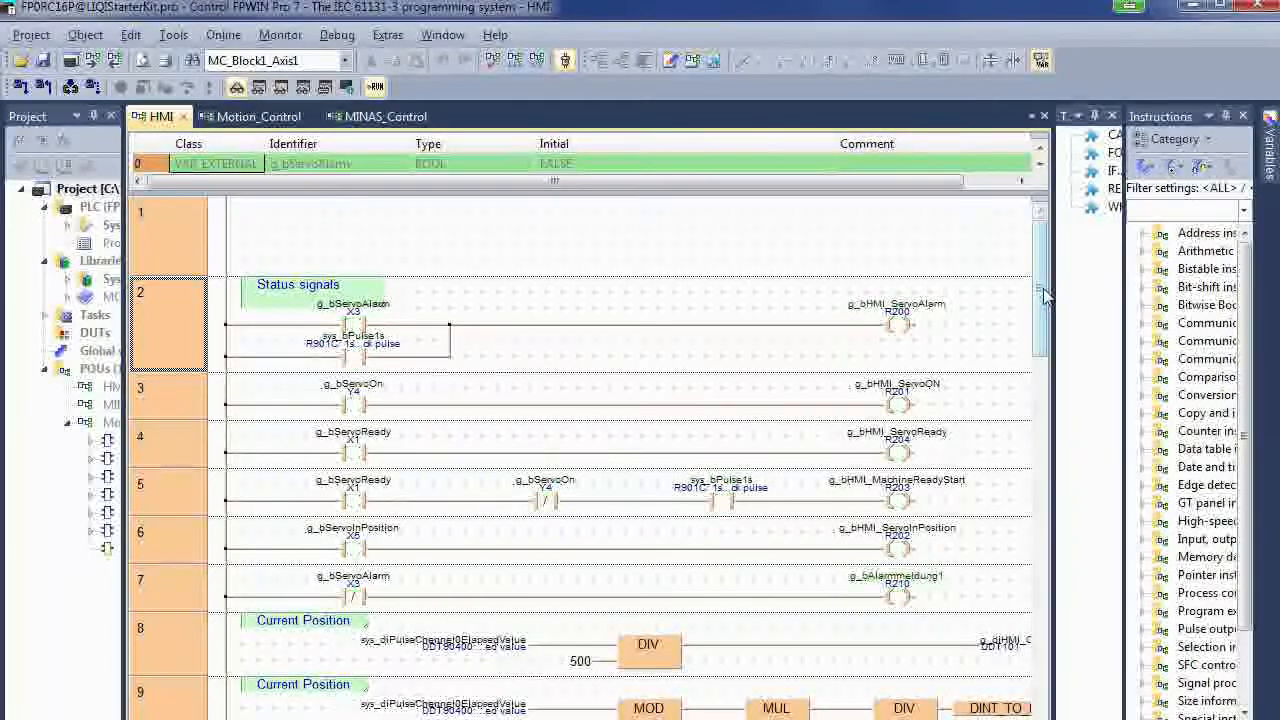
scroll(down, 3)
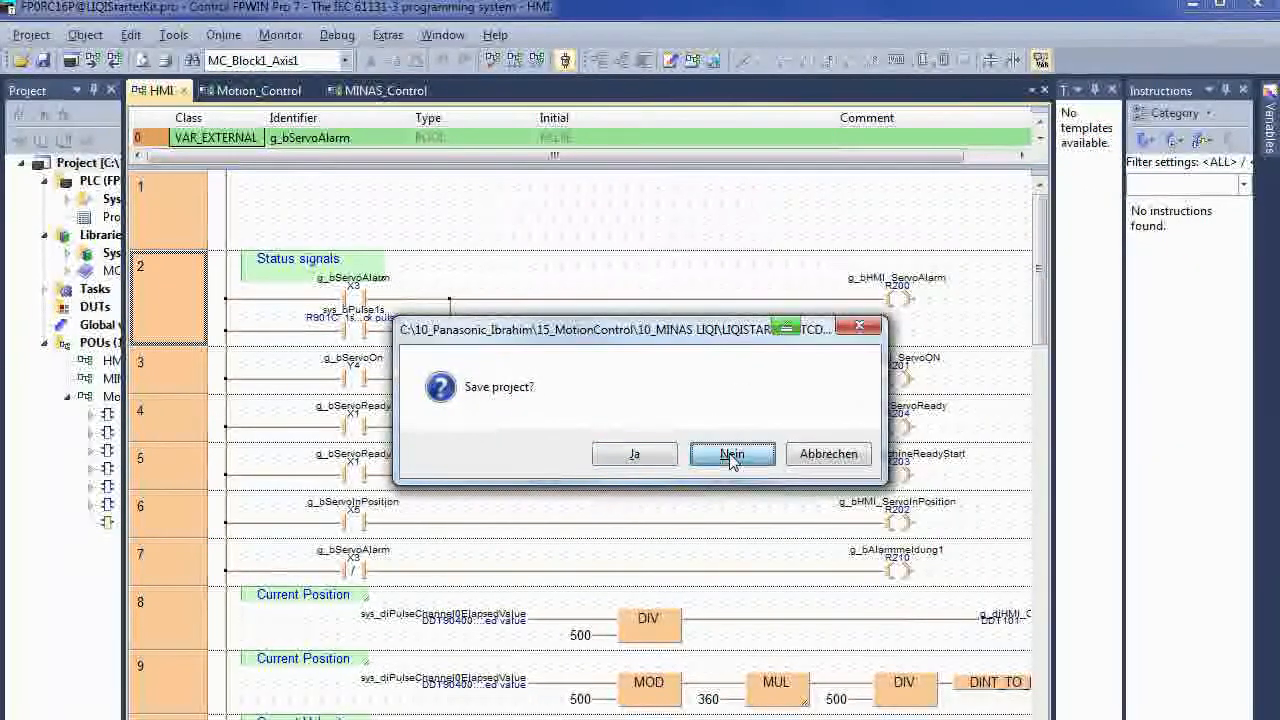
Answer Nein to the save prompt so the project closes unsaved
click(732, 454)
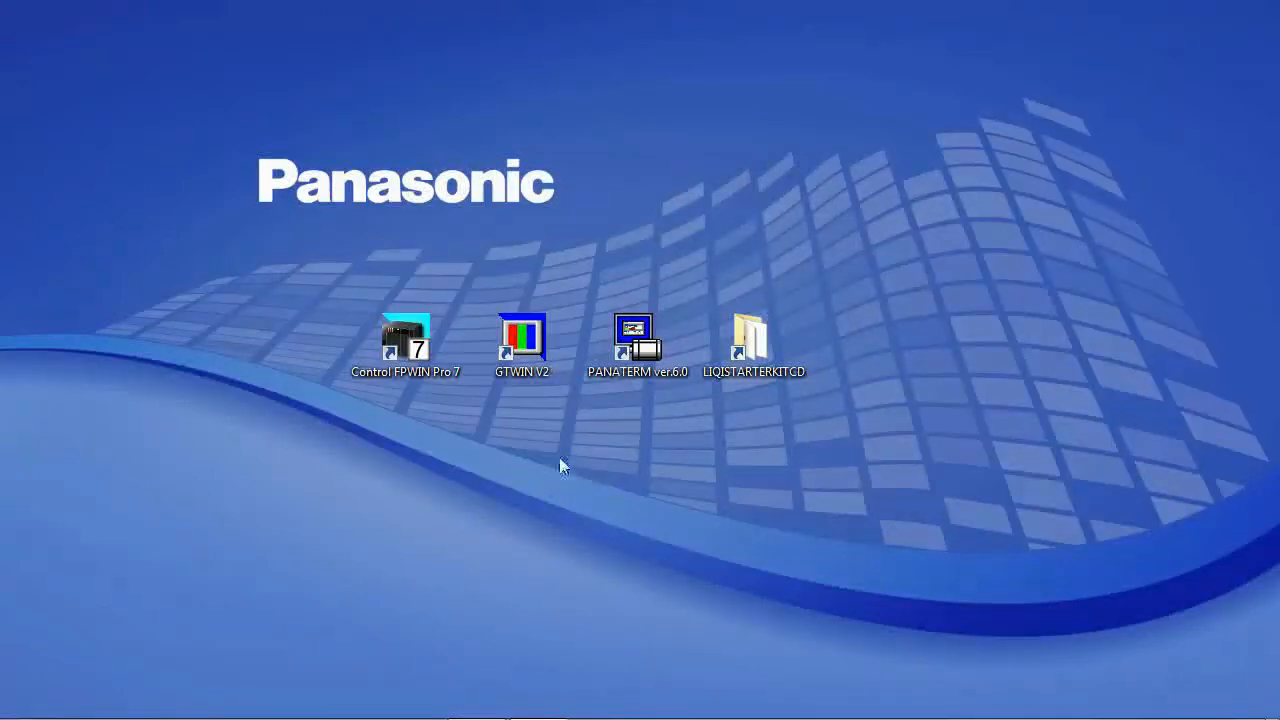
Launch GTWIN and choose to open an existing screen file
double_click(522, 338)
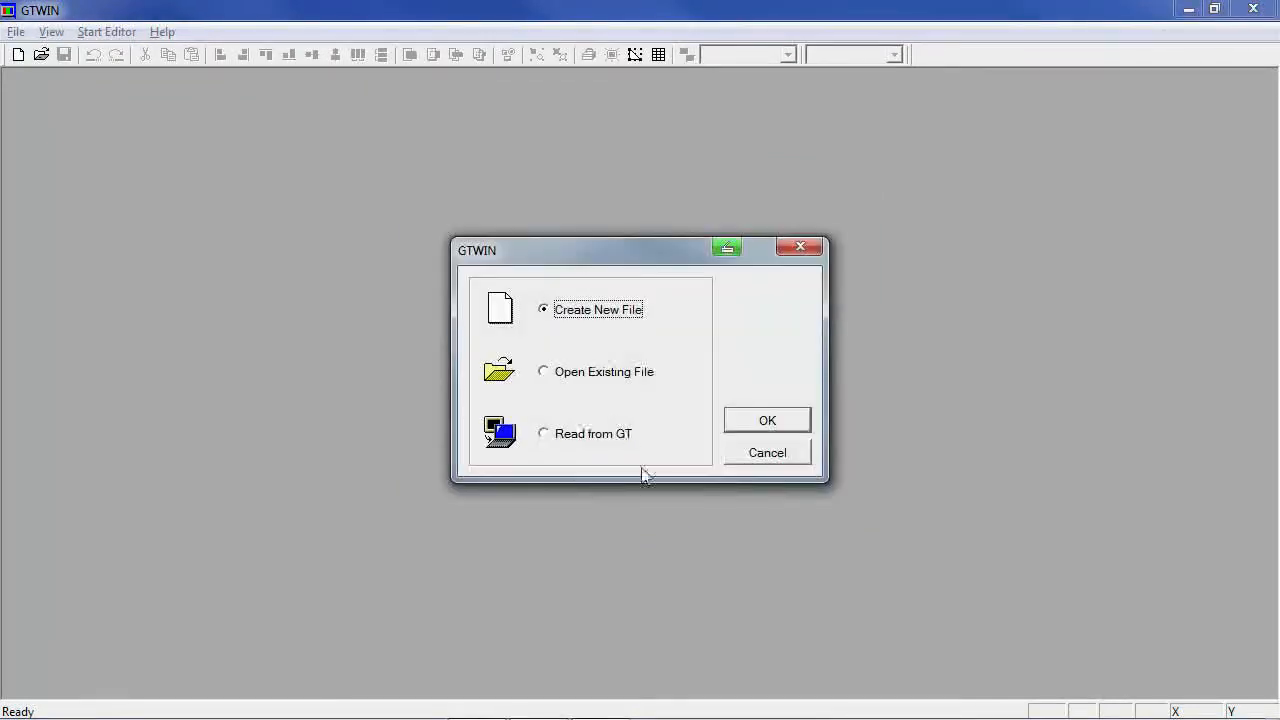
click(544, 370)
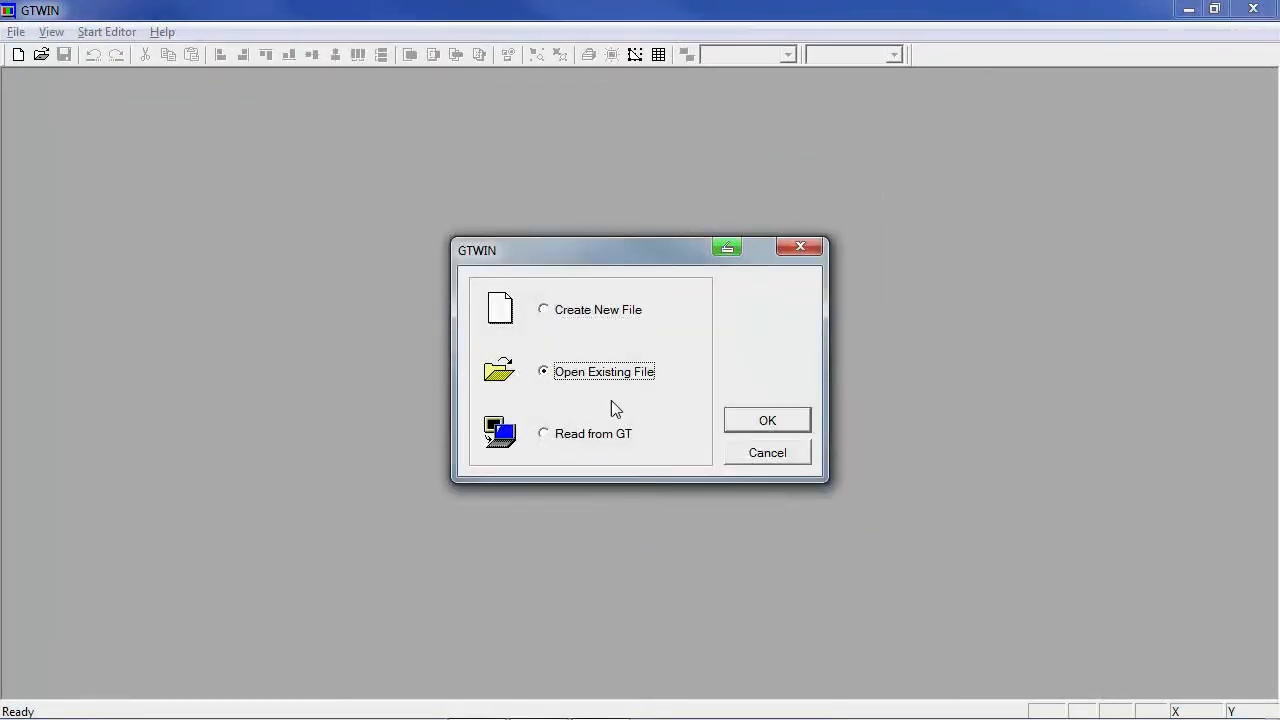
click(768, 420)
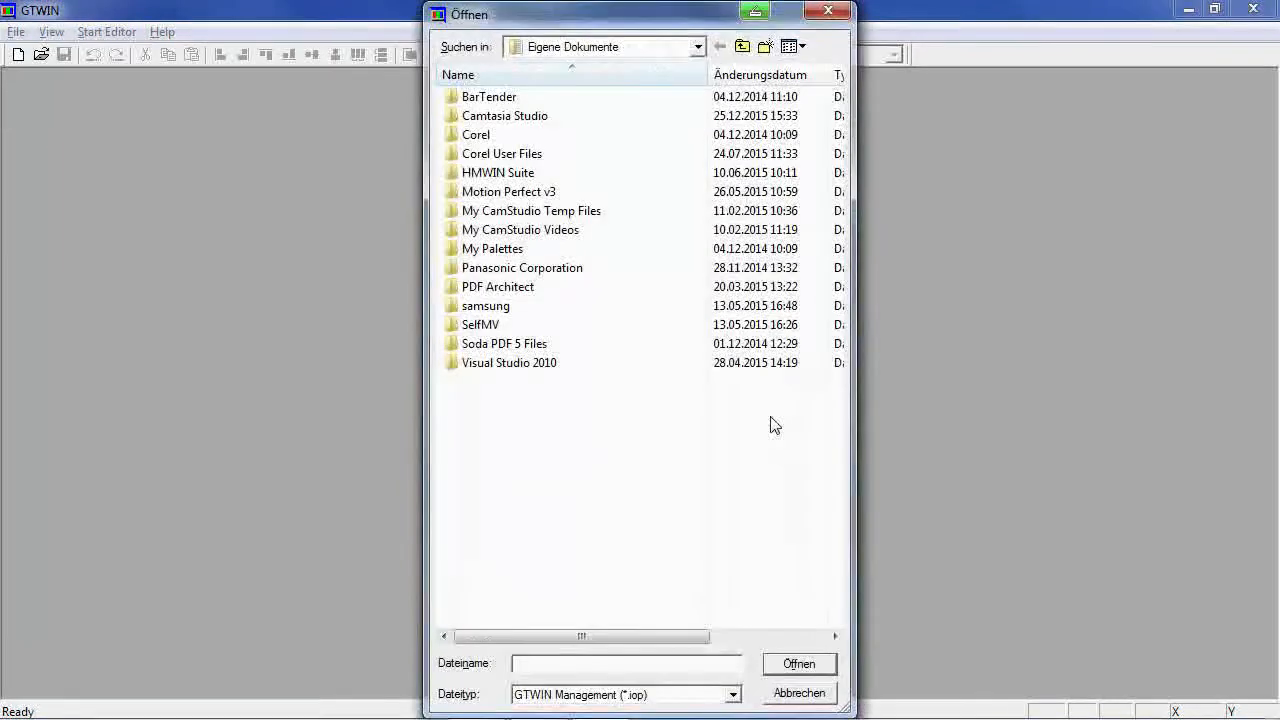
Browse Desktop > LIQISTARTERKITCD > LIQI Starter Kit - Programs > GT02@LIQI-StarterKit for the .IOP file
click(696, 46)
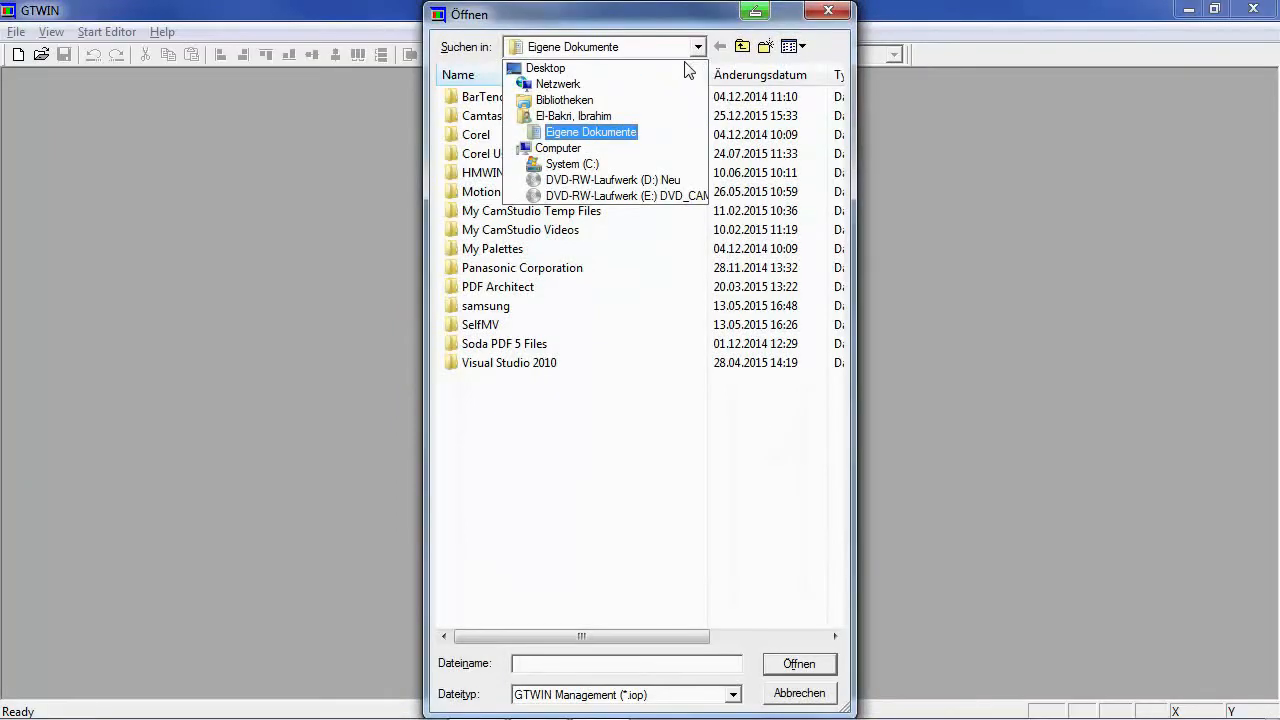
click(544, 68)
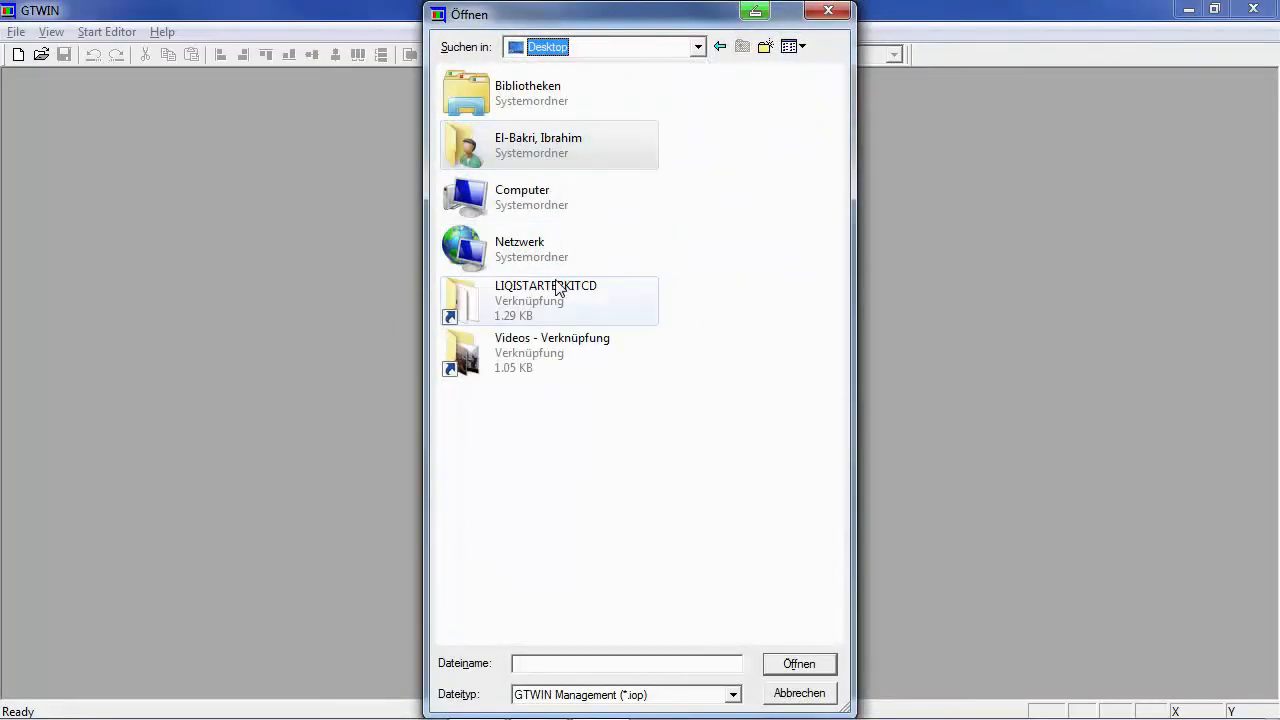
double_click(546, 300)
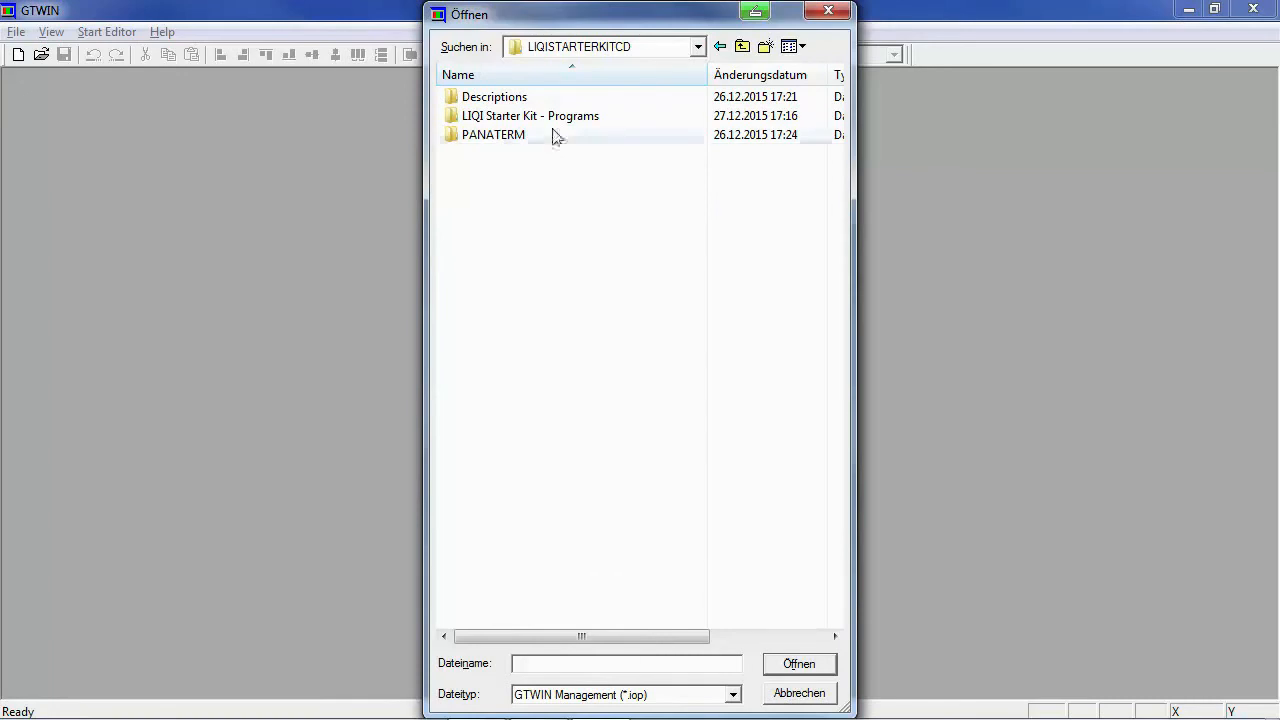
double_click(530, 114)
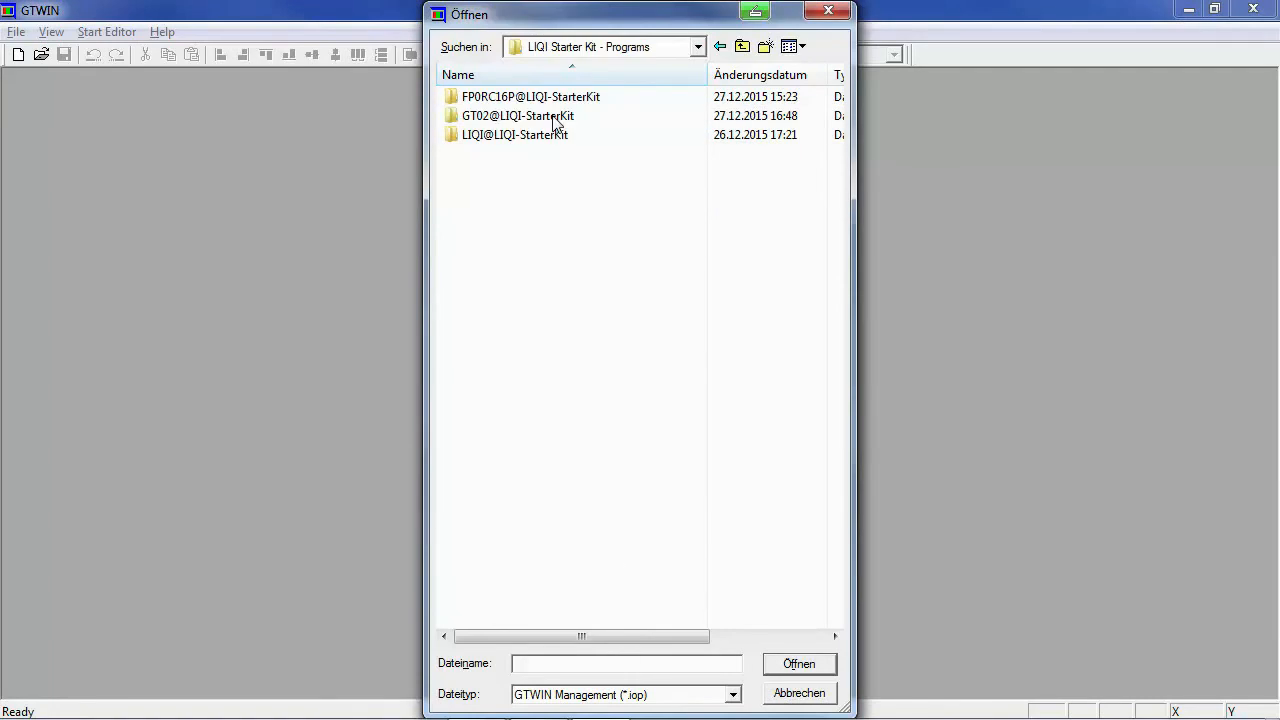
double_click(516, 114)
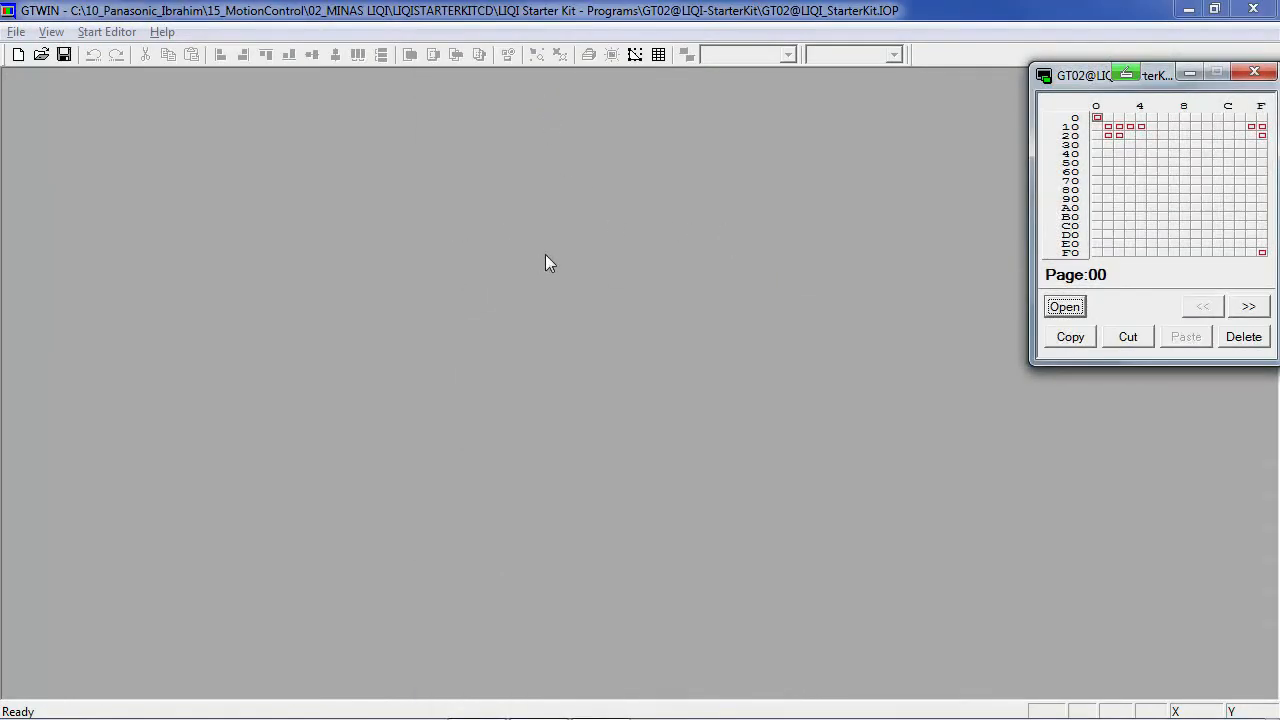
click(16, 32)
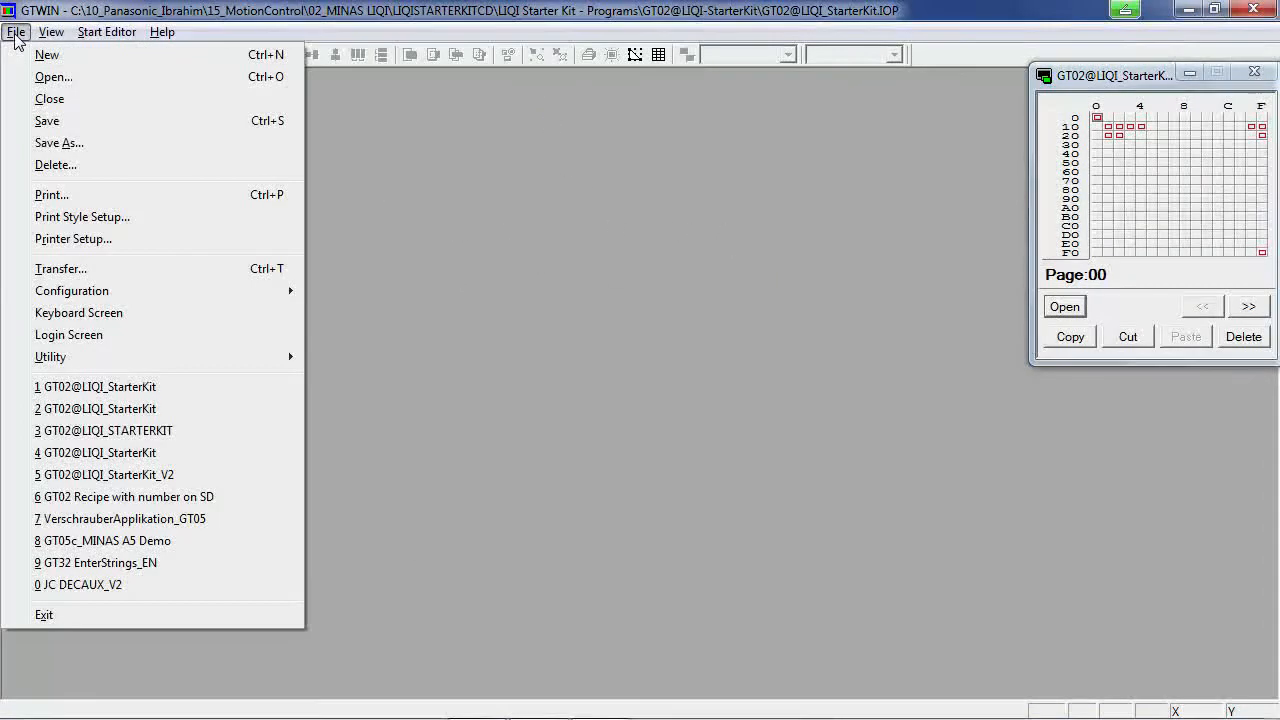
mouse_move(60, 268)
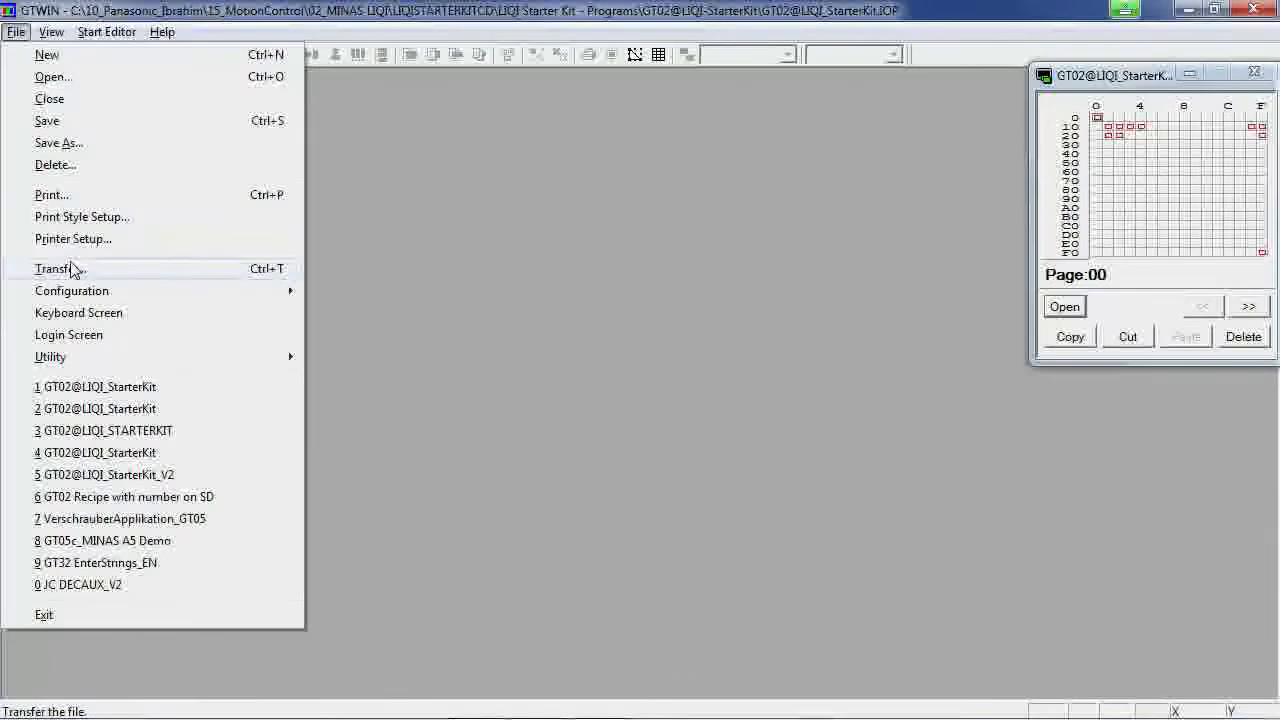
In Transfer Data, tick All Data with direction GTWIN->GT and go to COM Settings
click(56, 268)
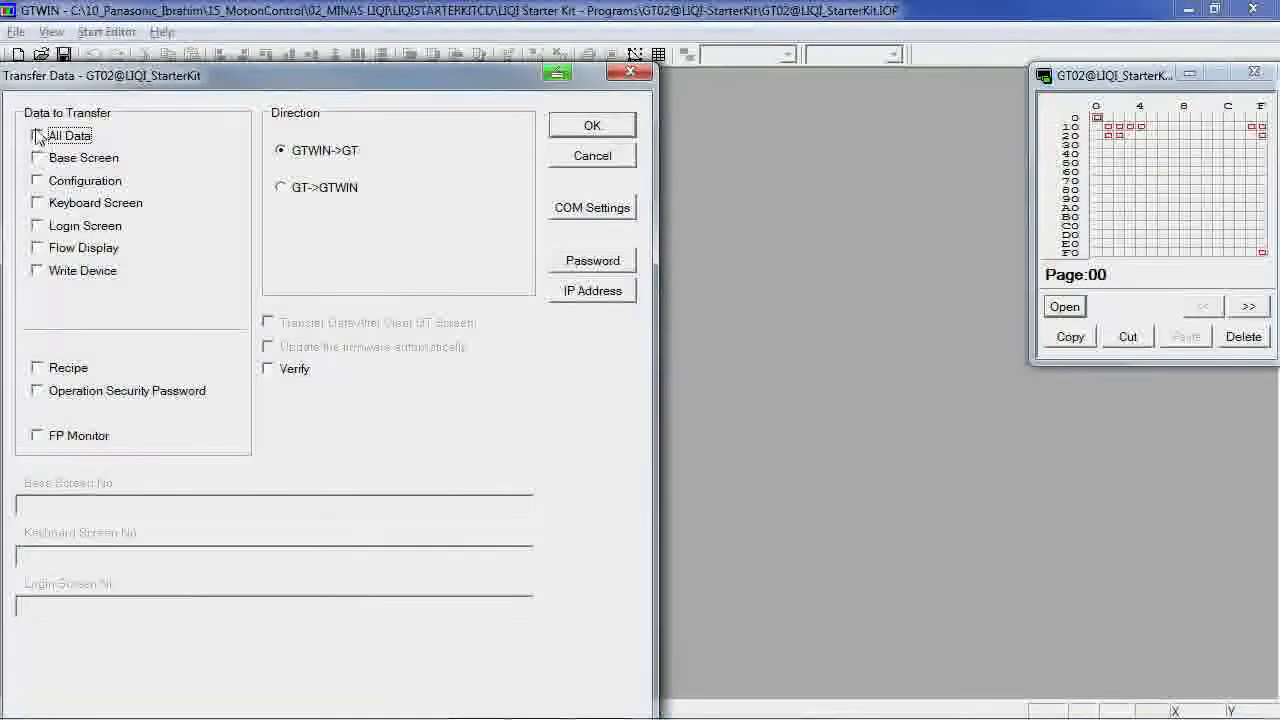
click(36, 136)
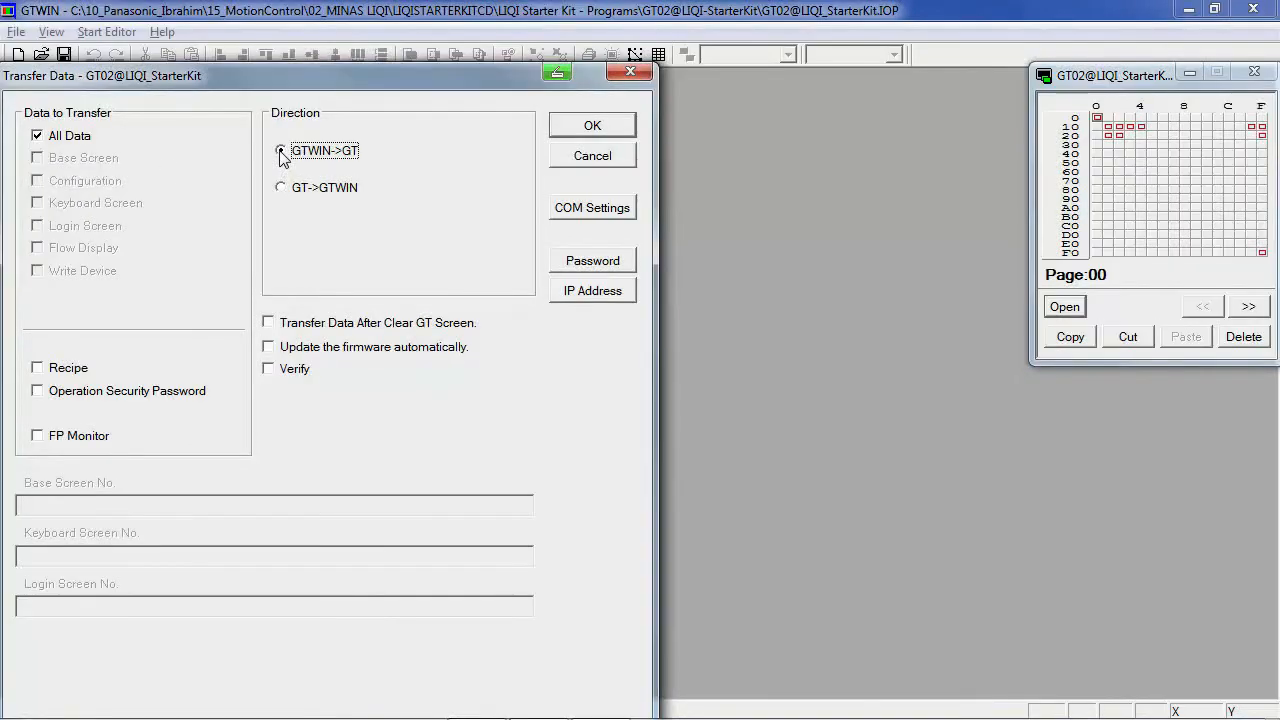
click(280, 150)
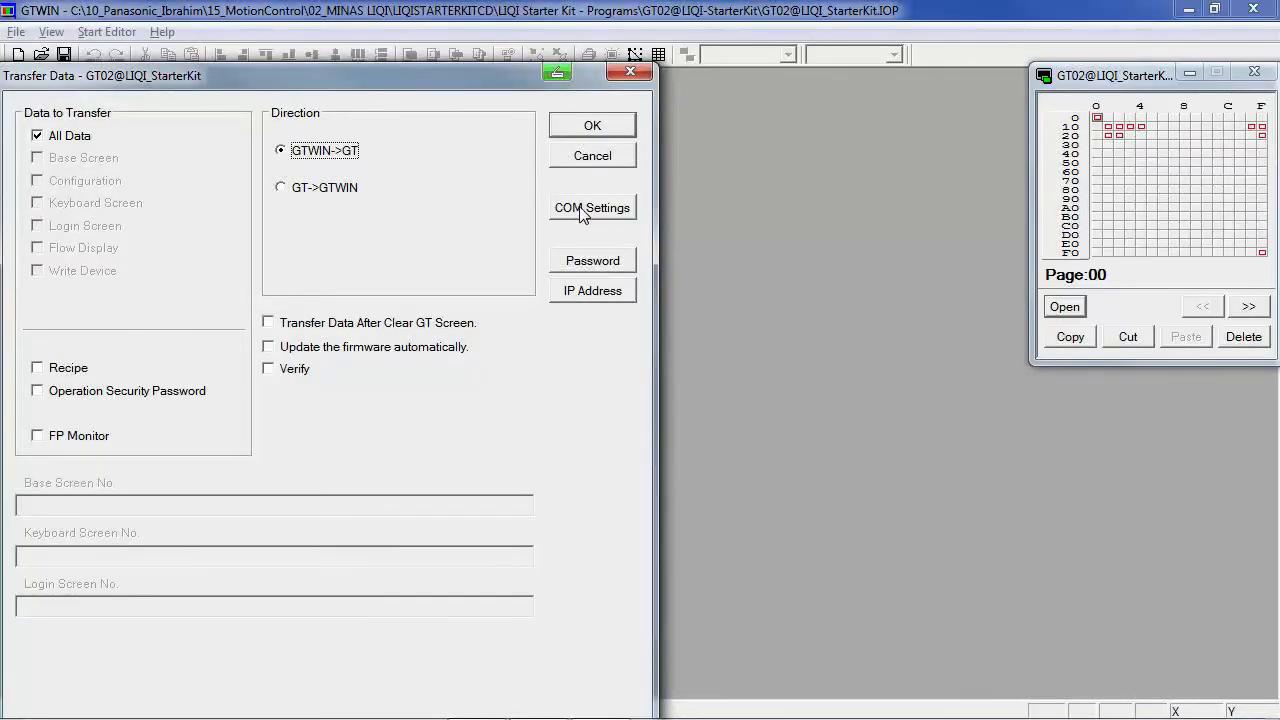
click(592, 206)
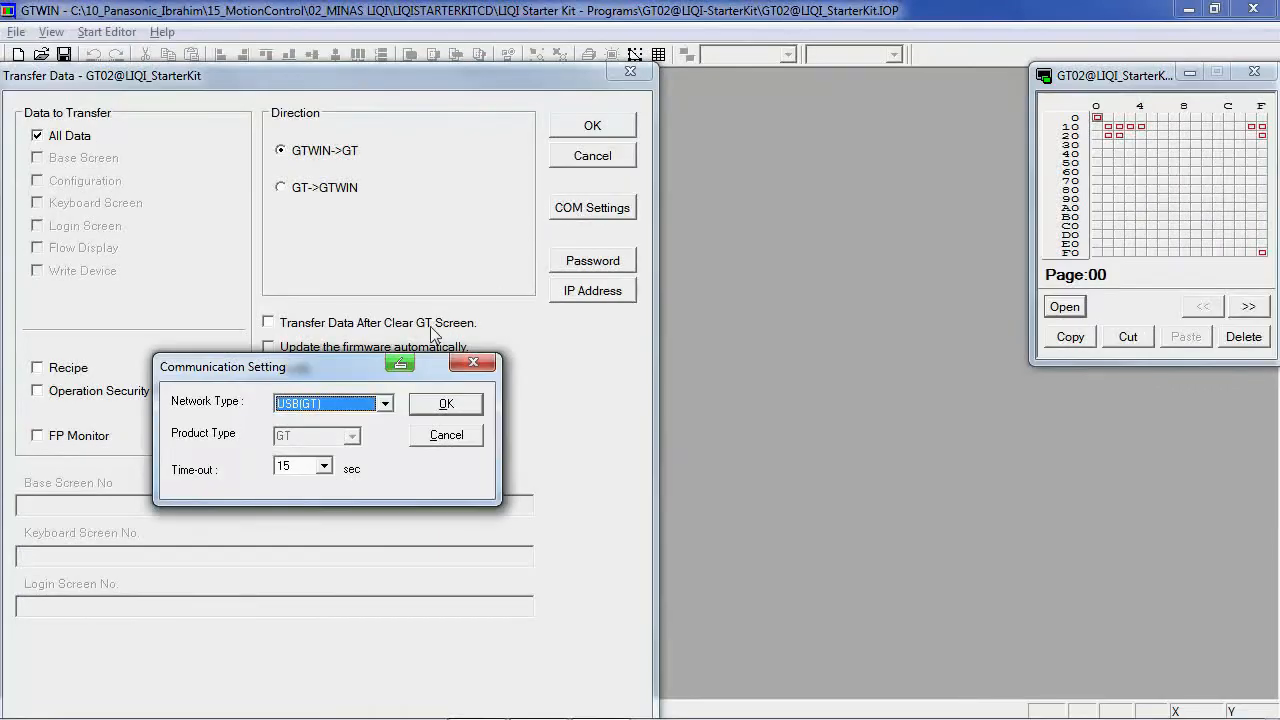
Keep Network Type USB(GT) in COM Settings and close the transfer dialog
click(384, 404)
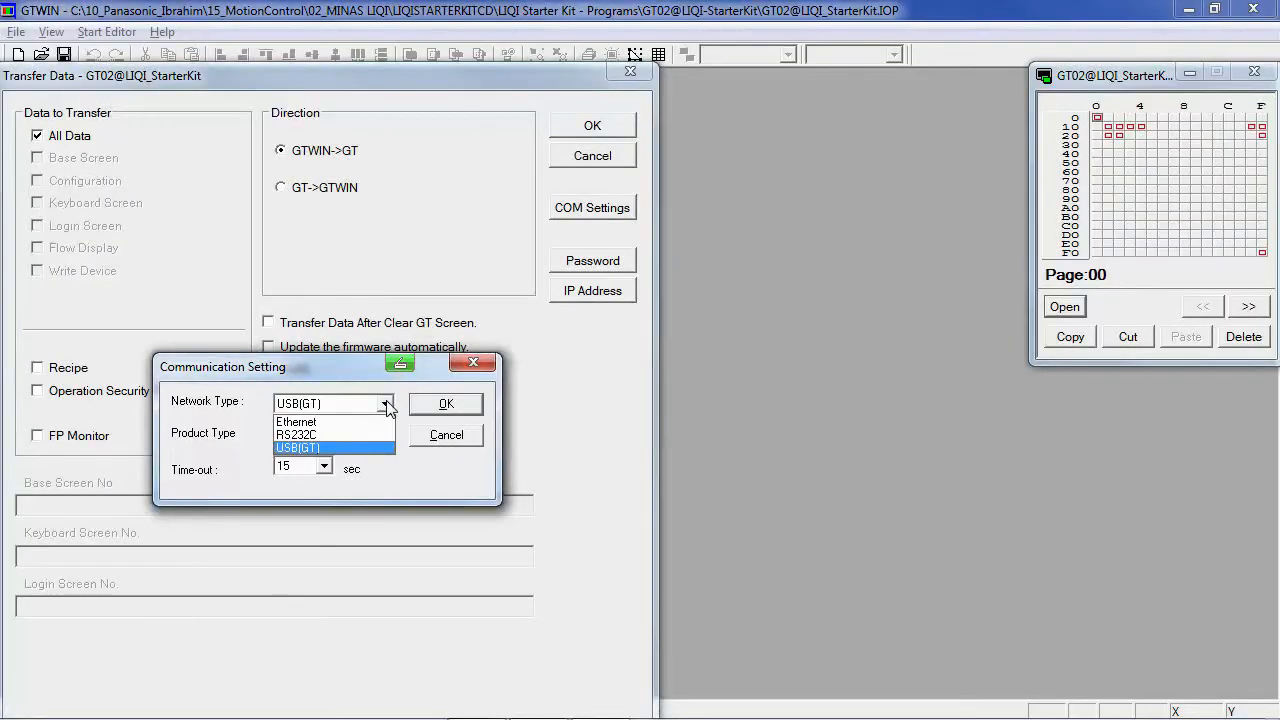
click(298, 448)
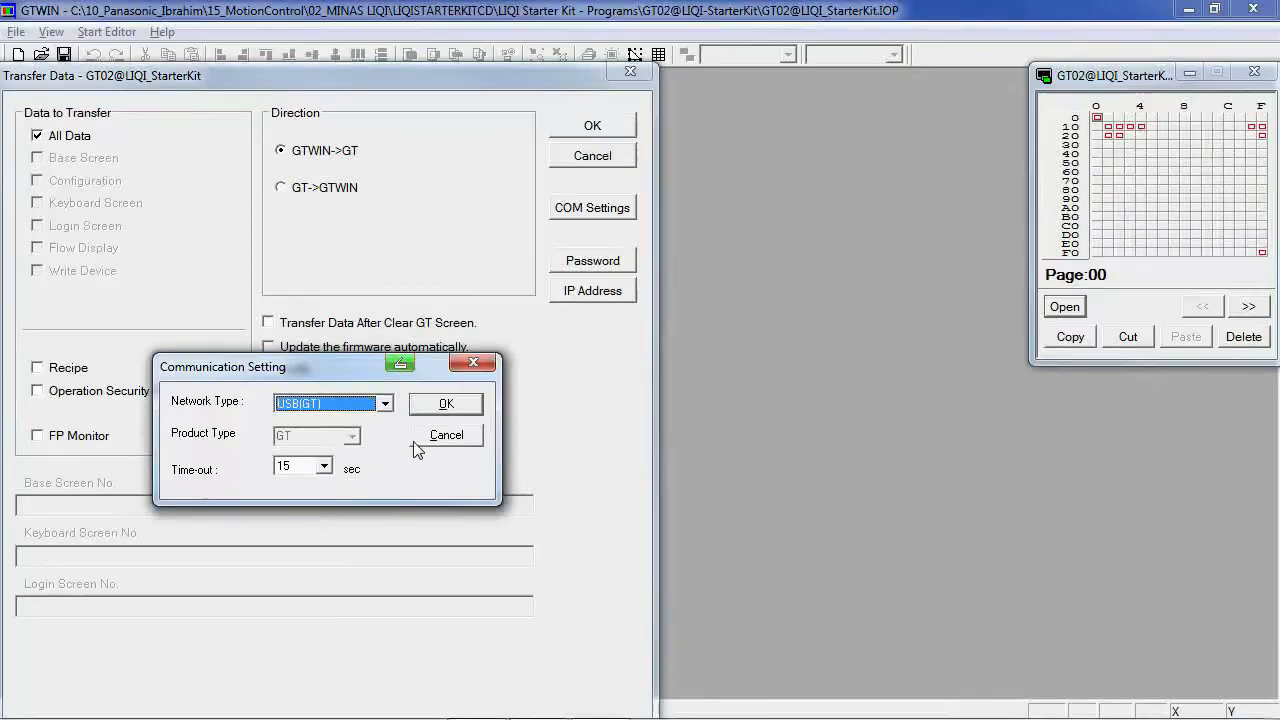
click(446, 434)
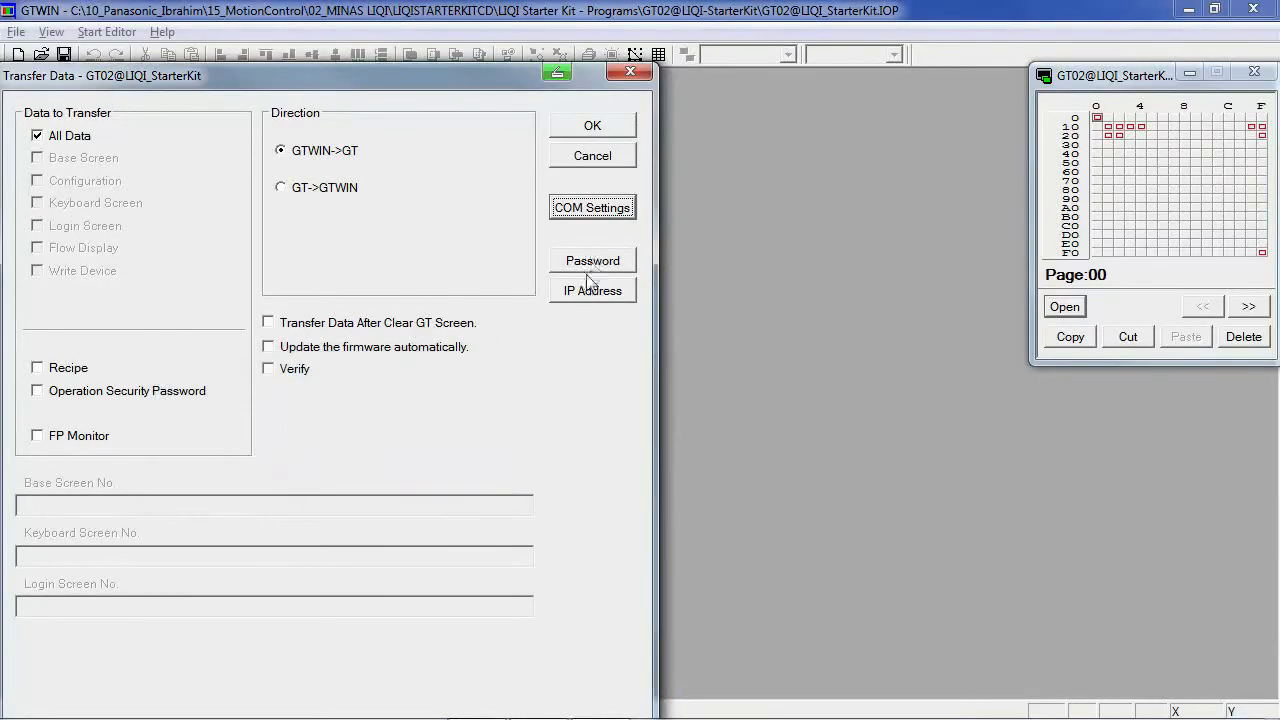
click(592, 124)
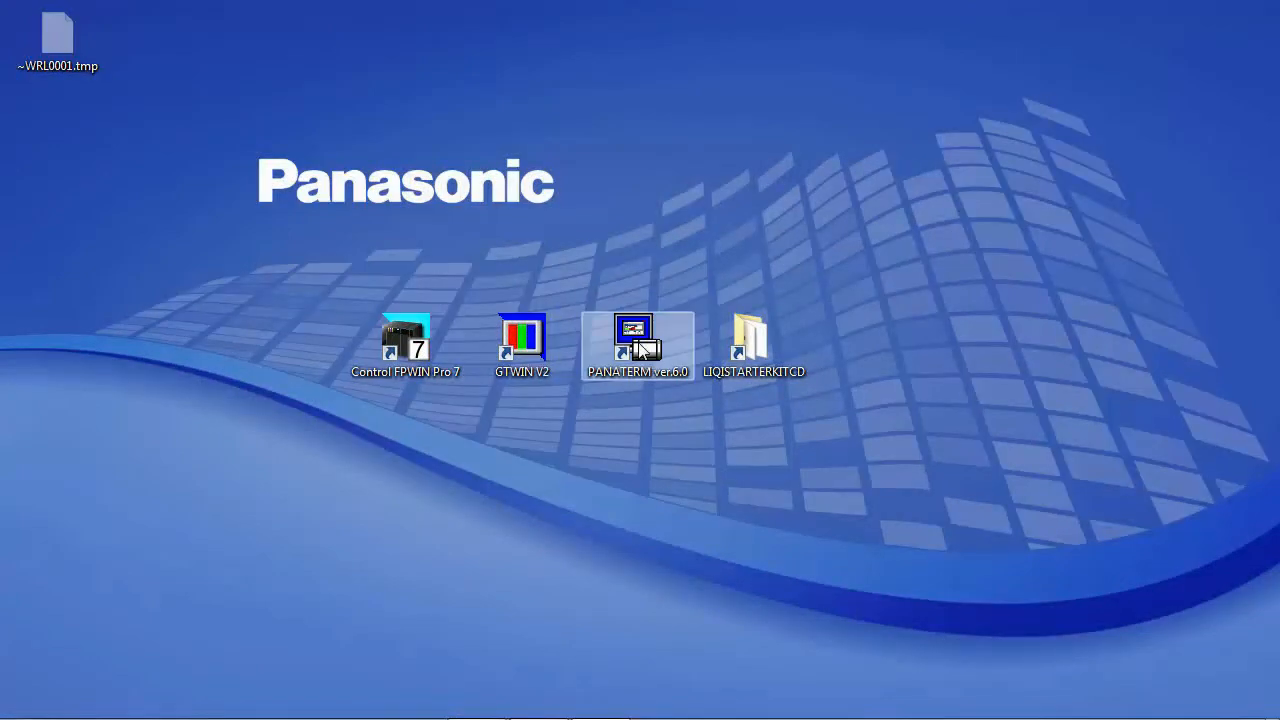
Launch PANATERM, select the MBDJT2210 driver and confirm the MINAS-LIQI series
double_click(636, 344)
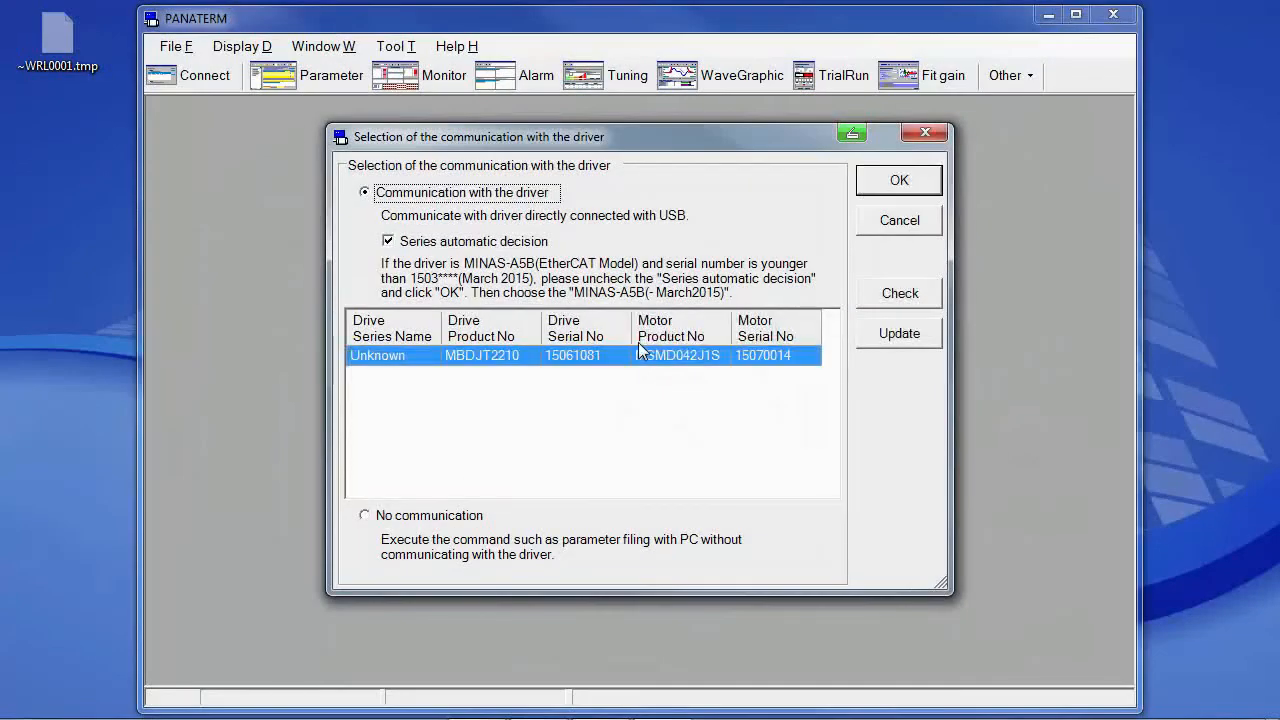
mouse_move(584, 368)
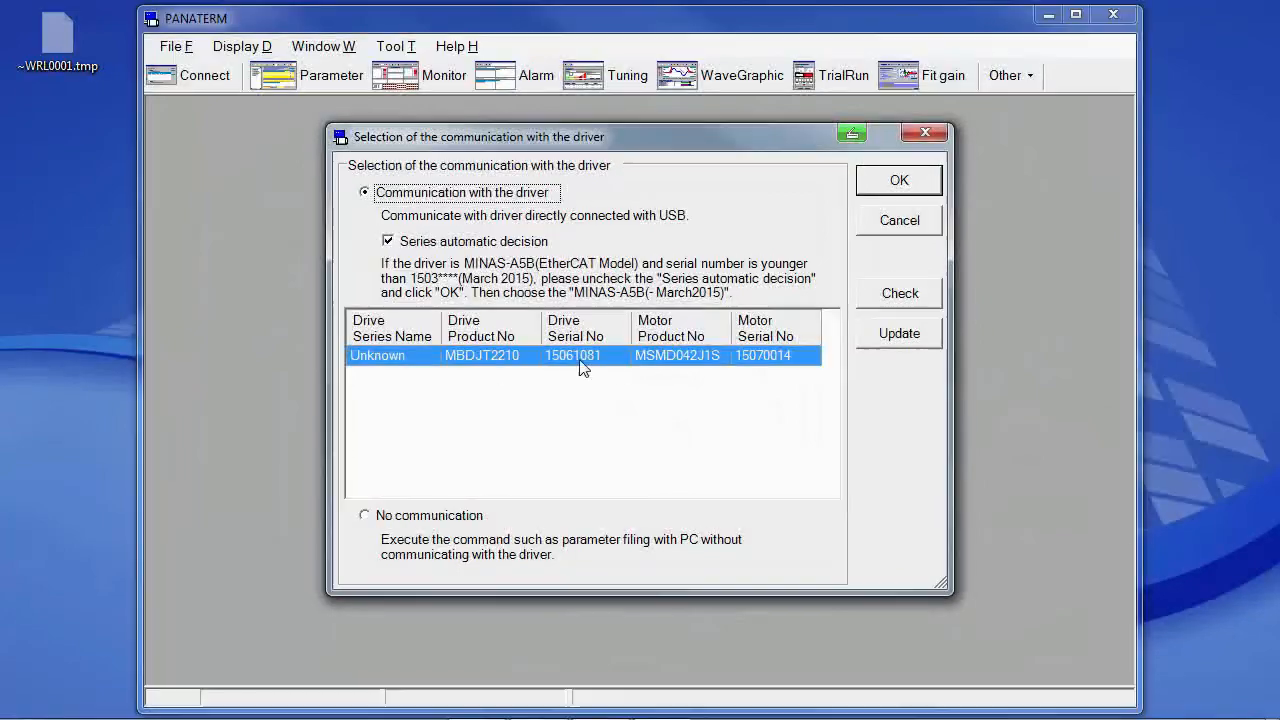
click(898, 180)
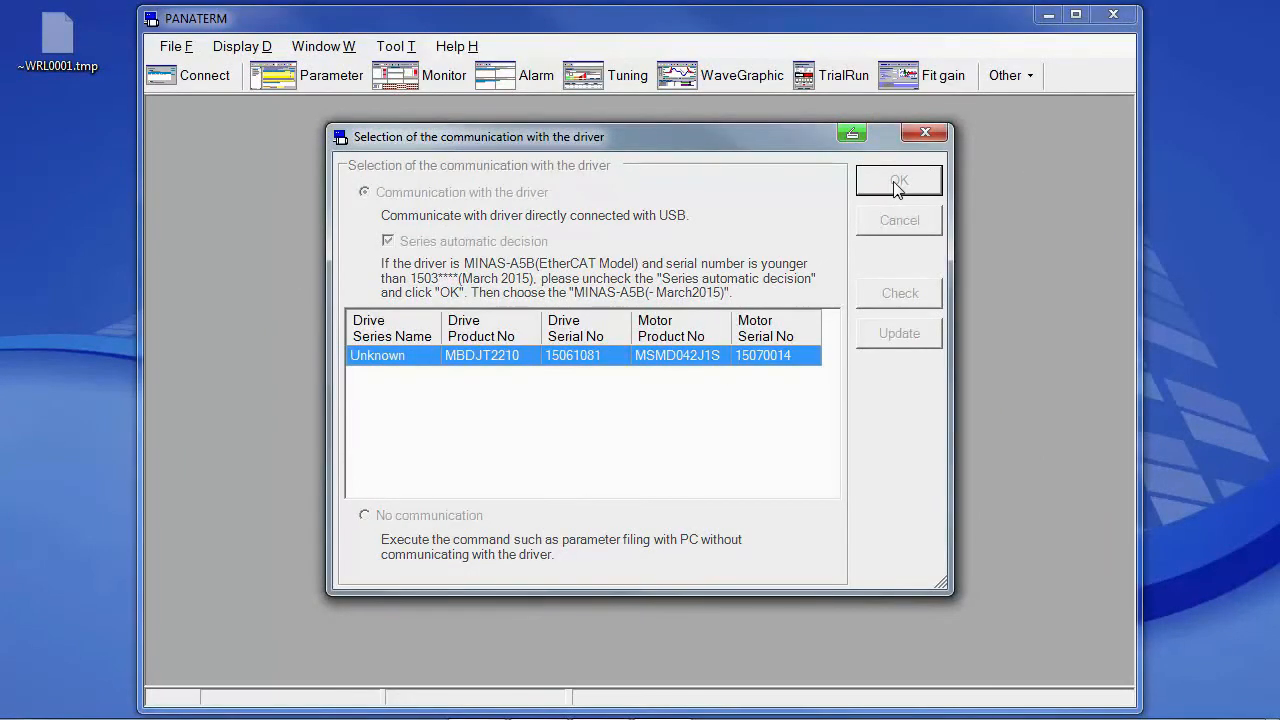
click(898, 180)
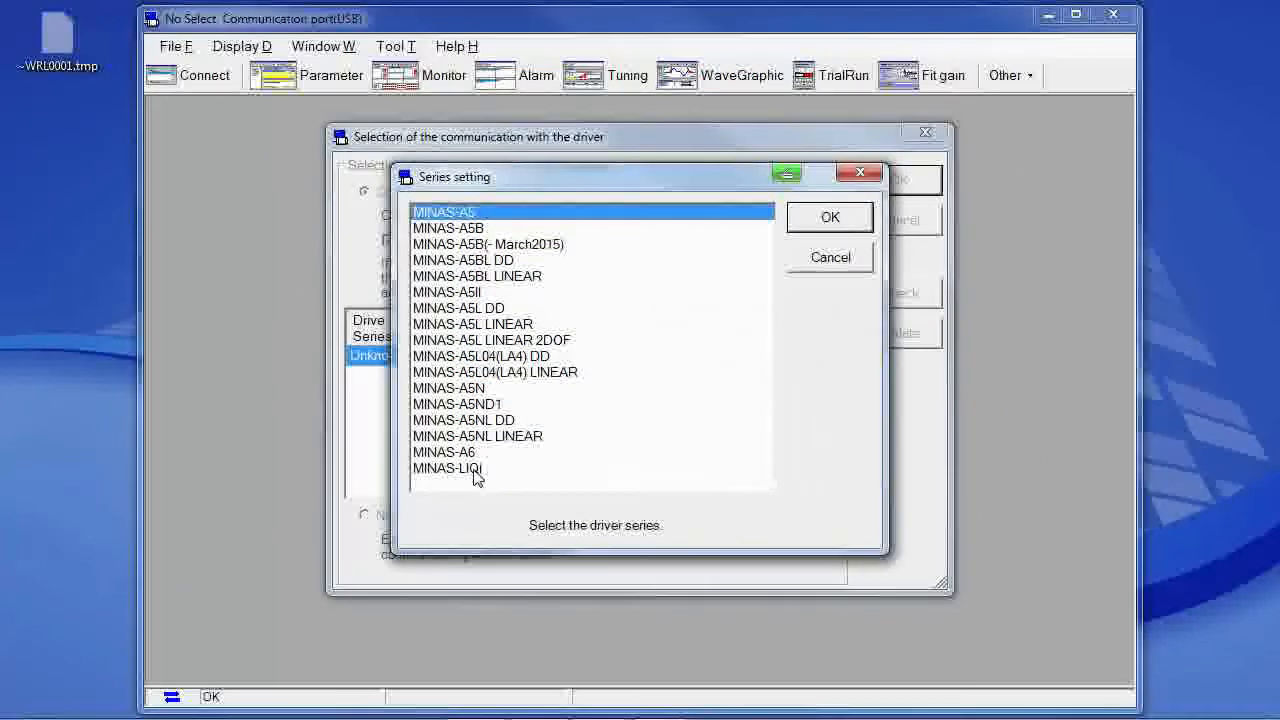
click(448, 468)
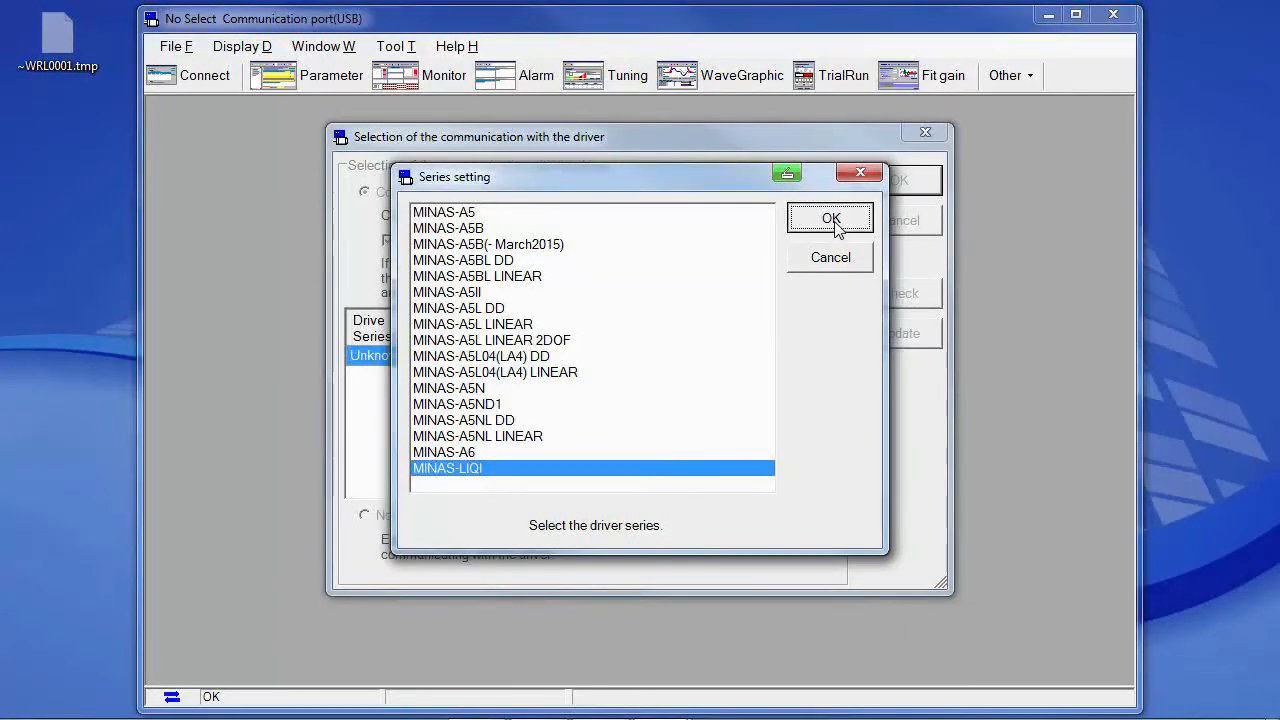
click(830, 218)
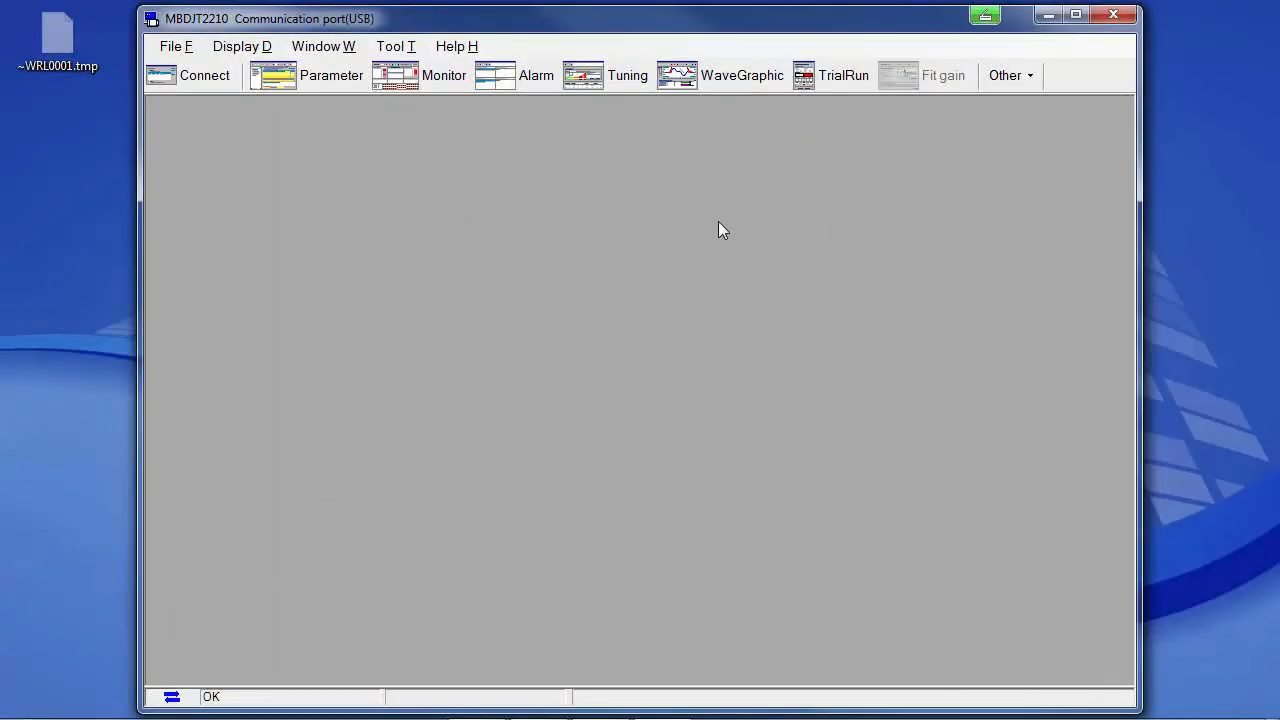
mouse_move(332, 76)
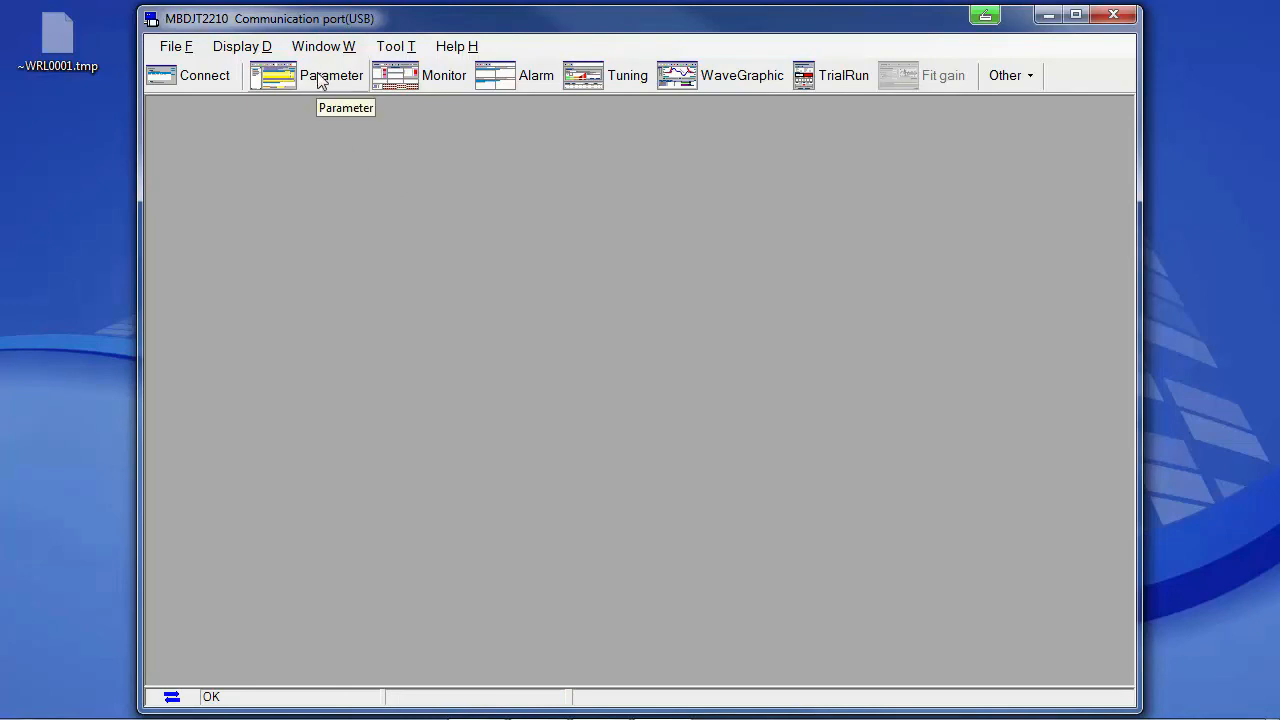
From the Parameter window, choose Read from the file
click(332, 76)
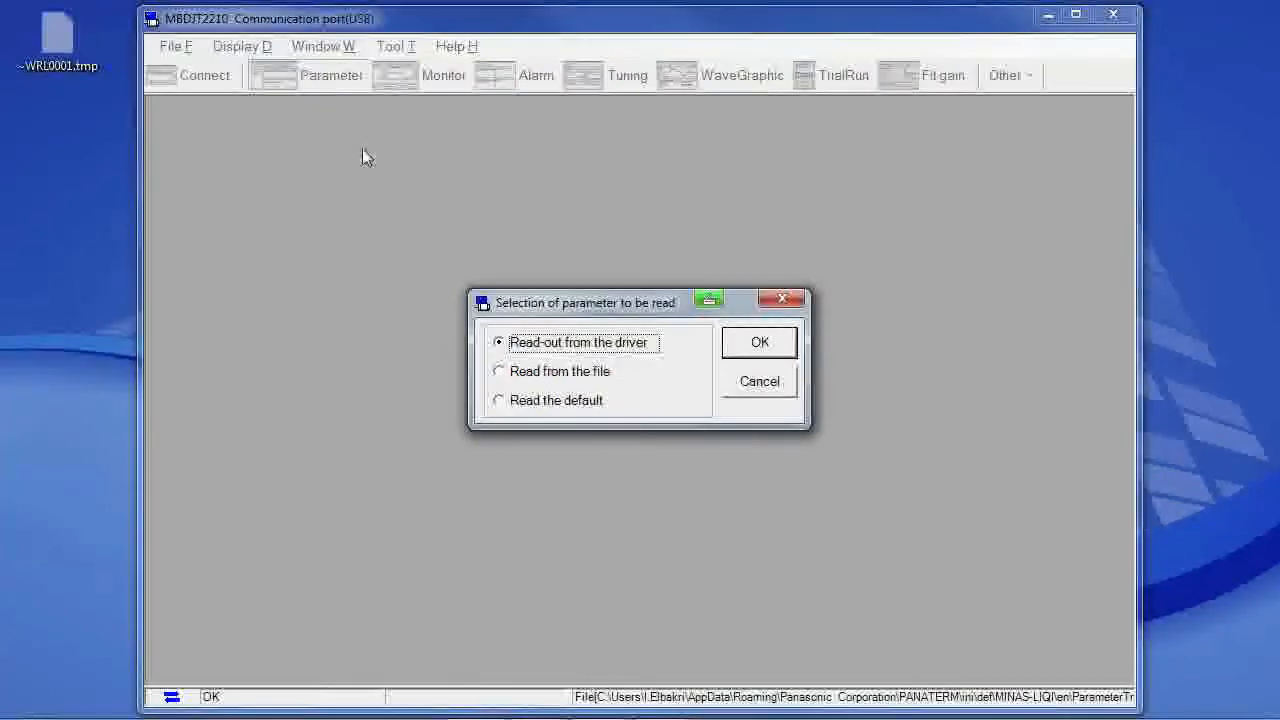
click(498, 370)
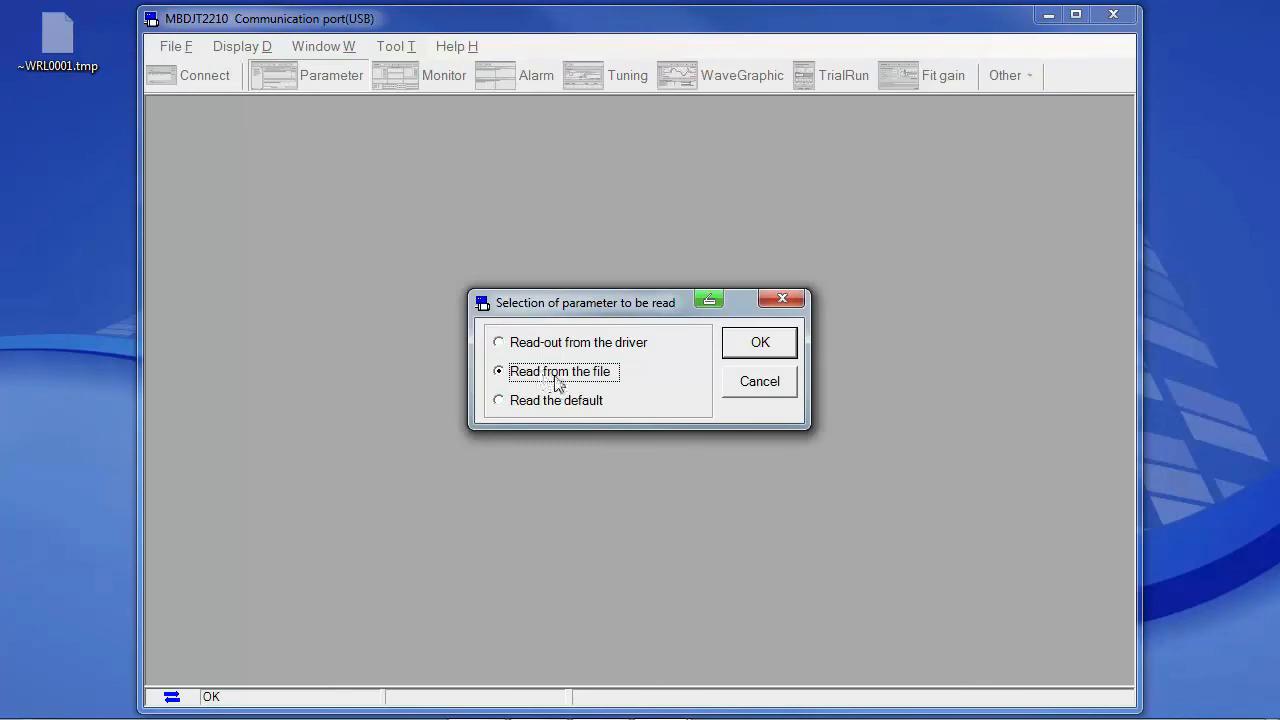
click(760, 340)
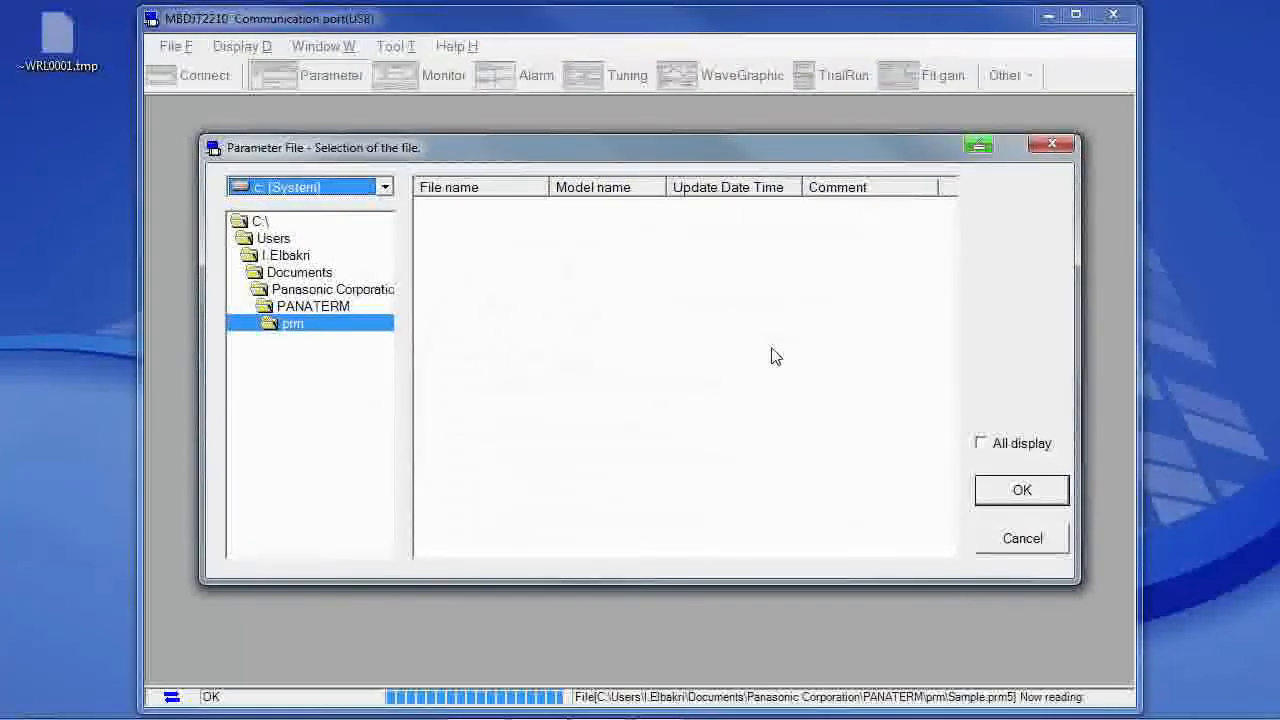
Select drive d:, pick the LIQI@LIQI-StarterKit parameter file and load it
click(384, 186)
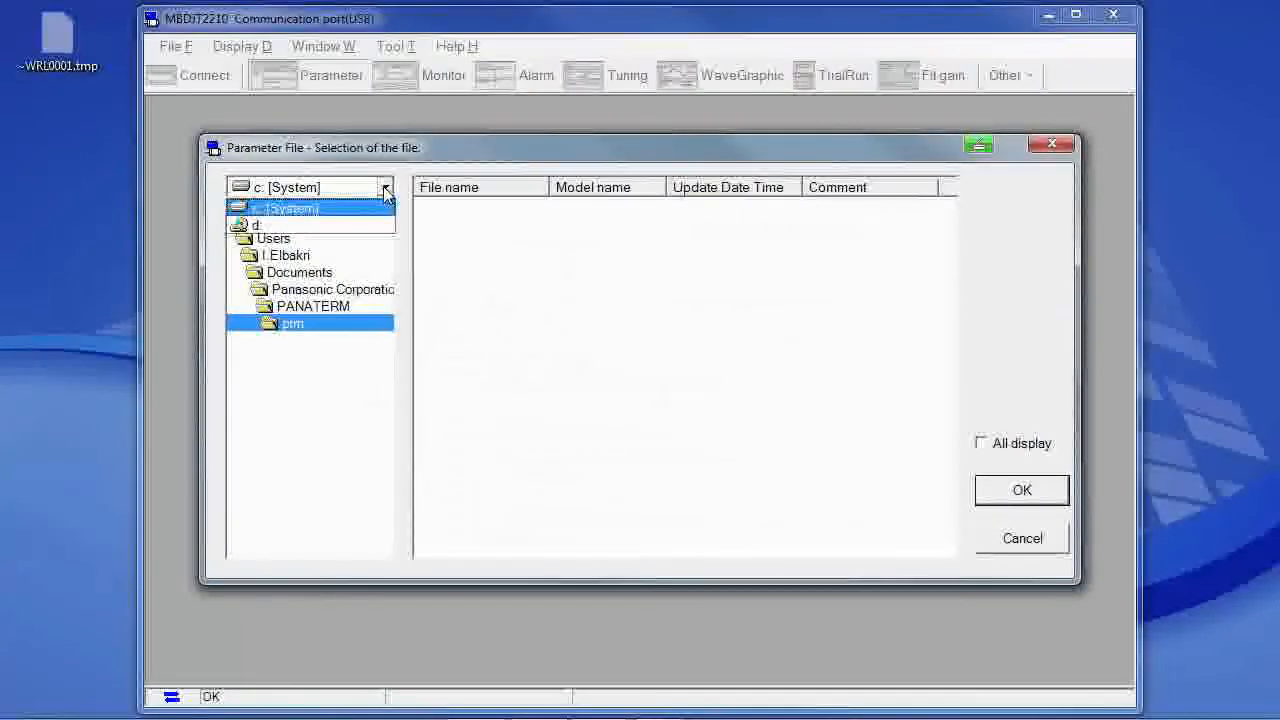
click(300, 220)
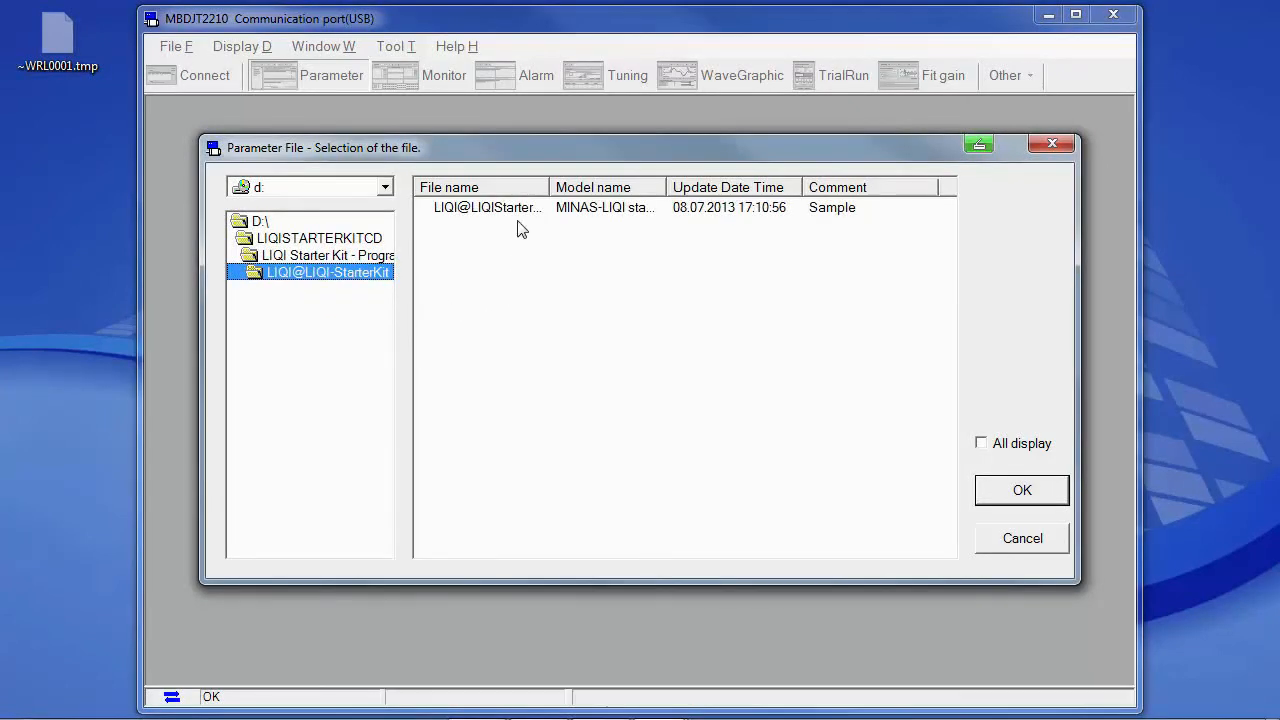
click(488, 206)
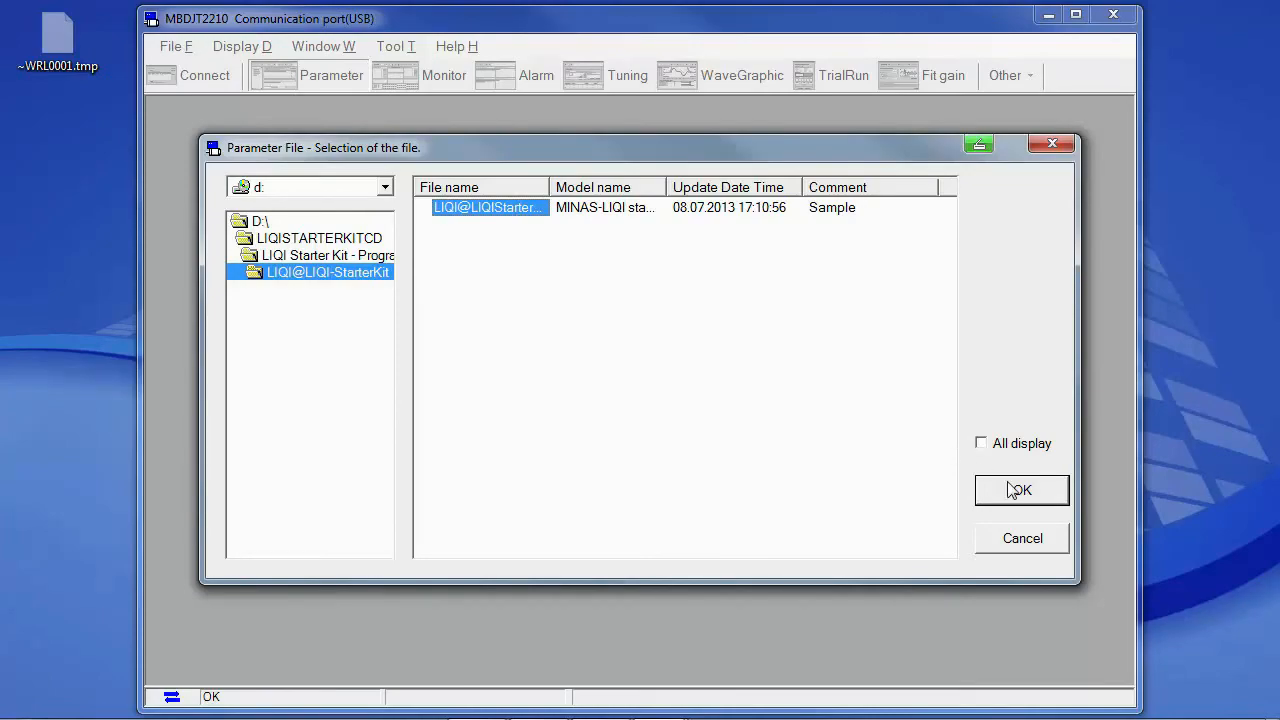
click(1020, 490)
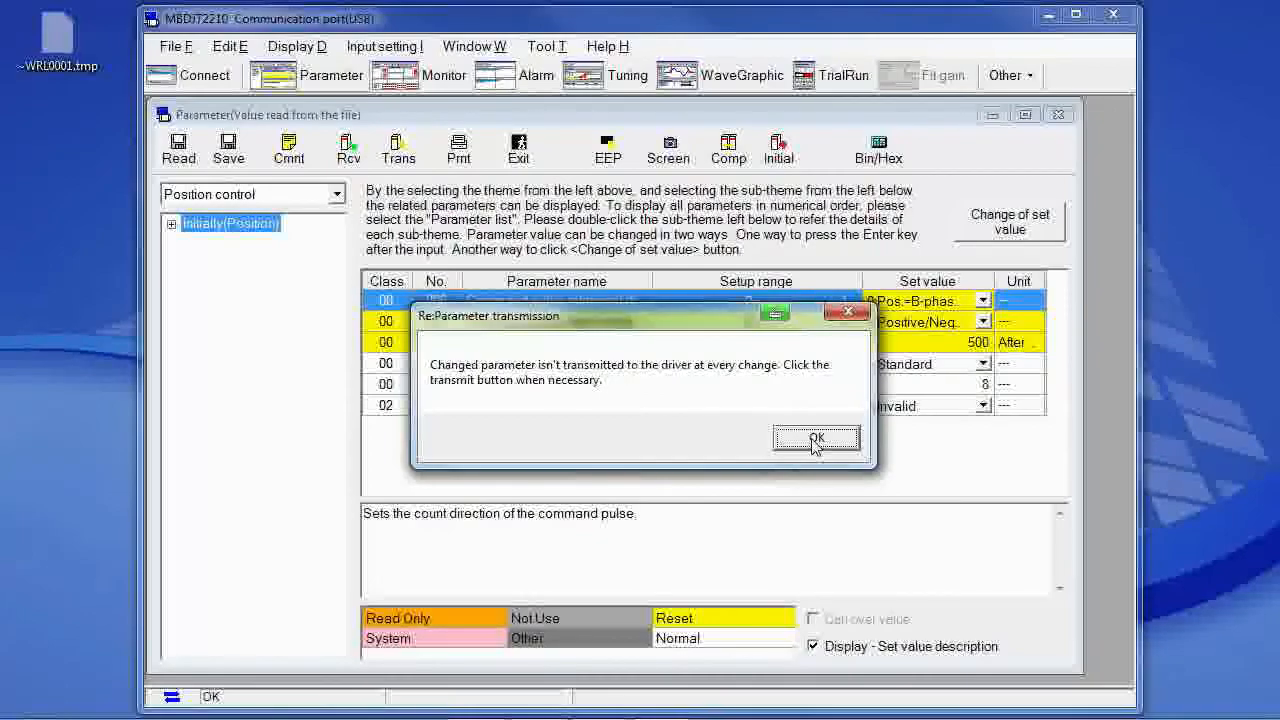
Dismiss the transmission notice and write the parameters to EEPROM via EEP
click(816, 438)
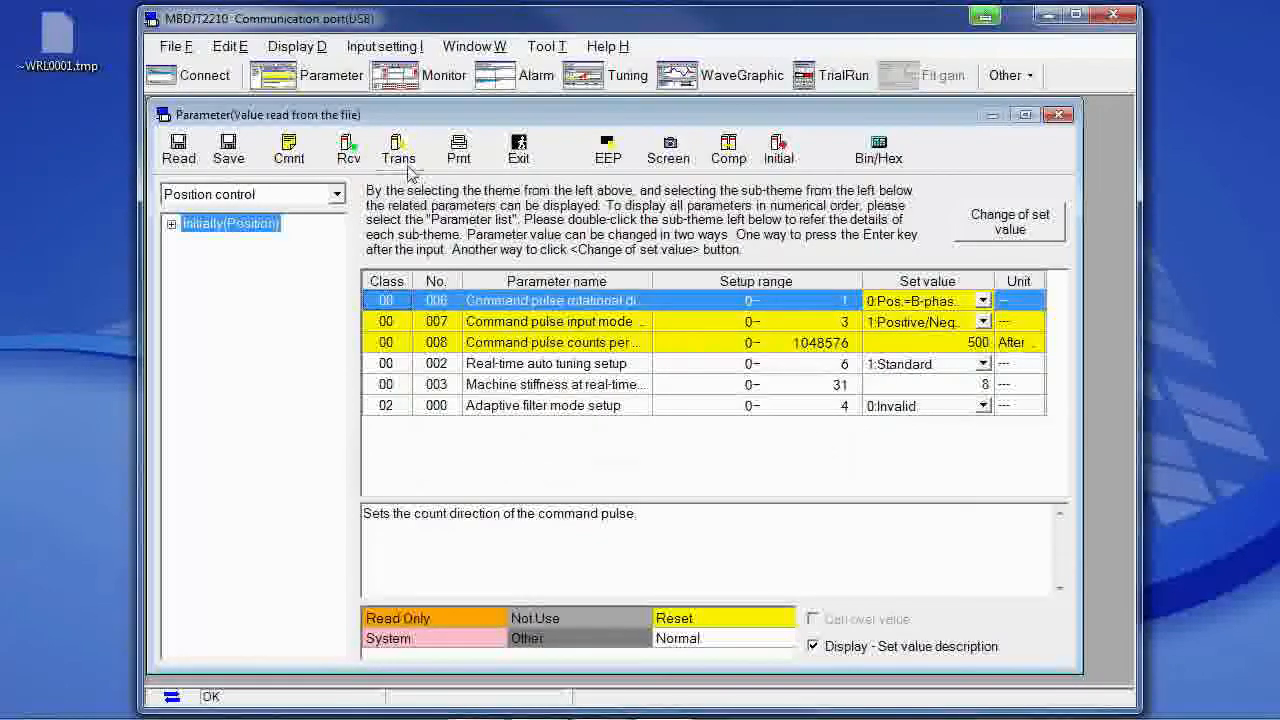
mouse_move(398, 150)
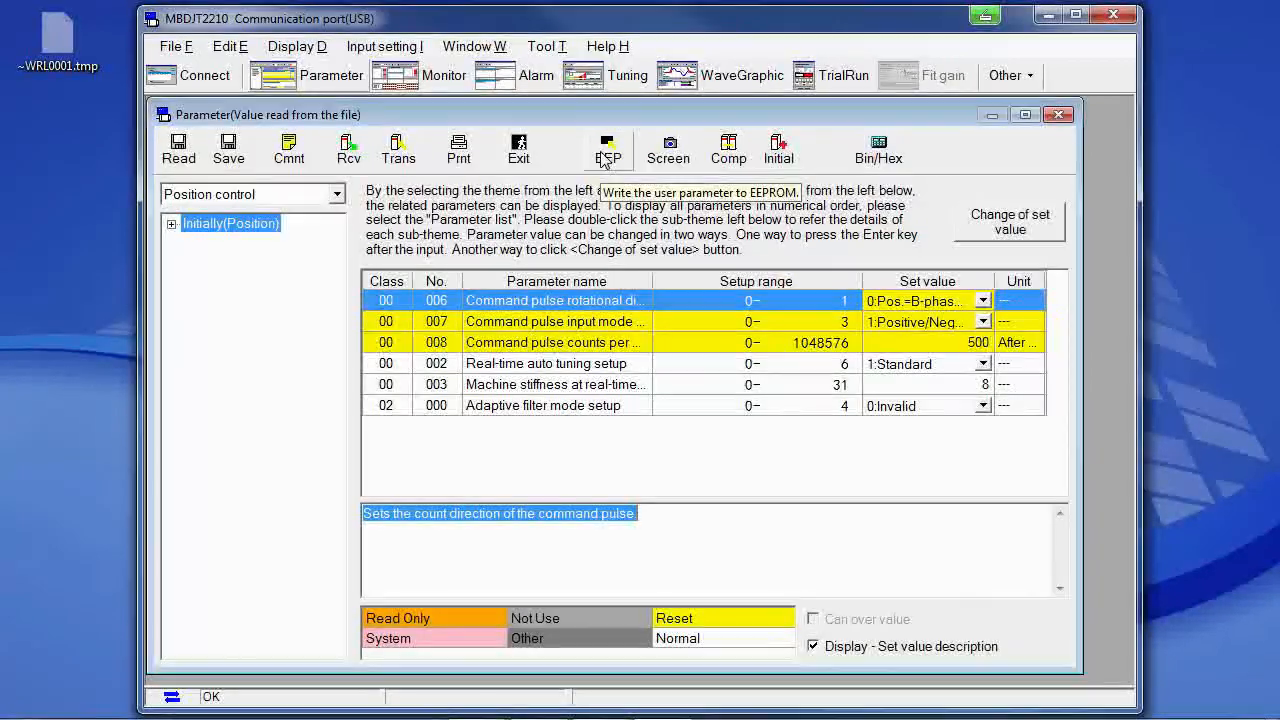
click(608, 148)
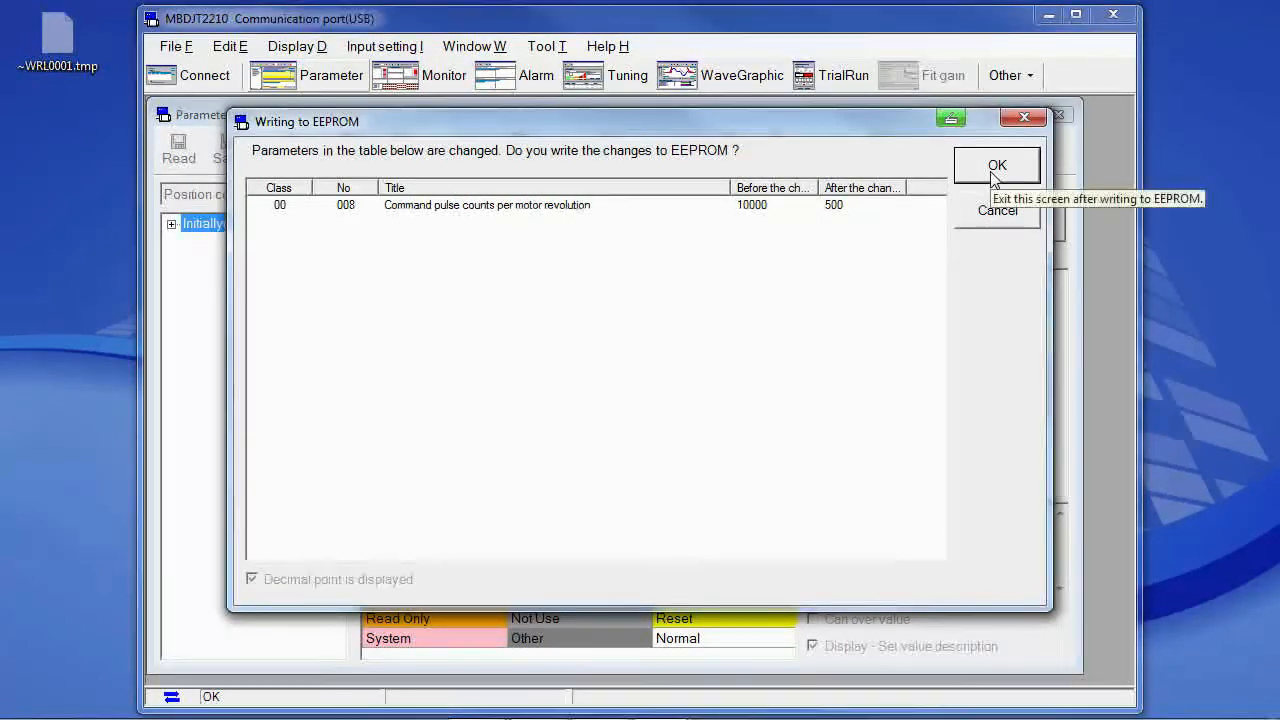
click(996, 164)
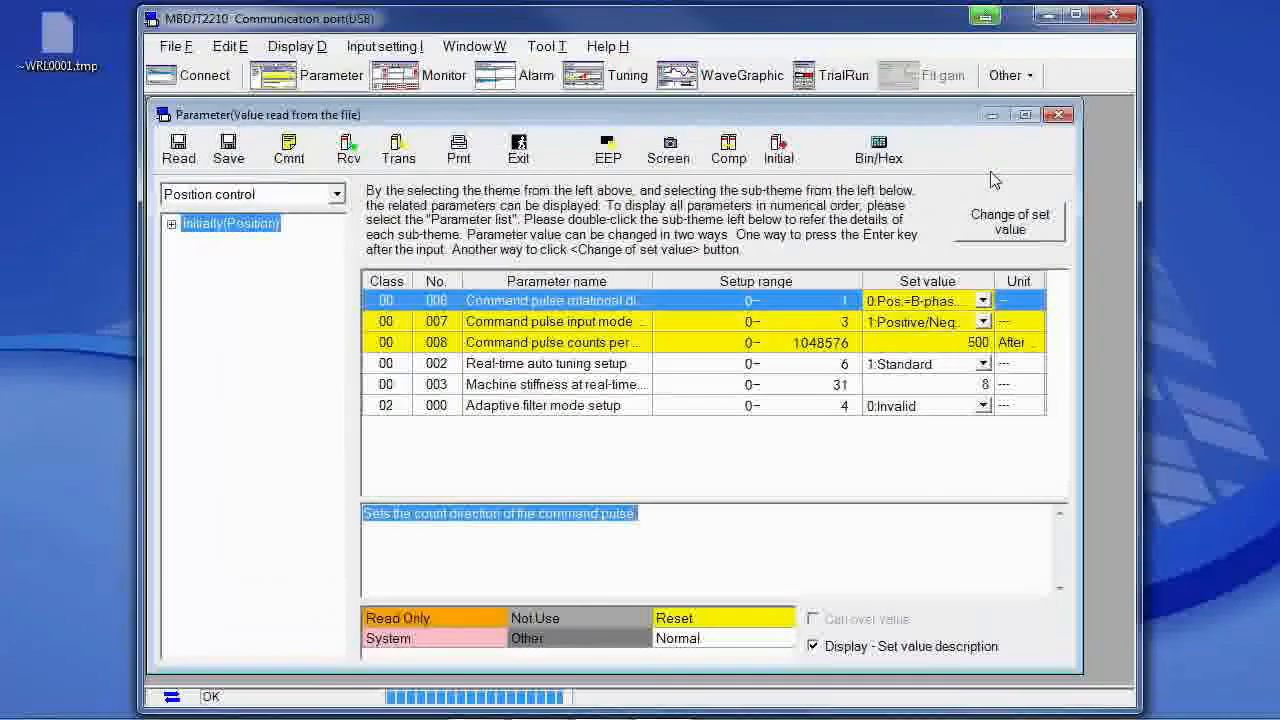